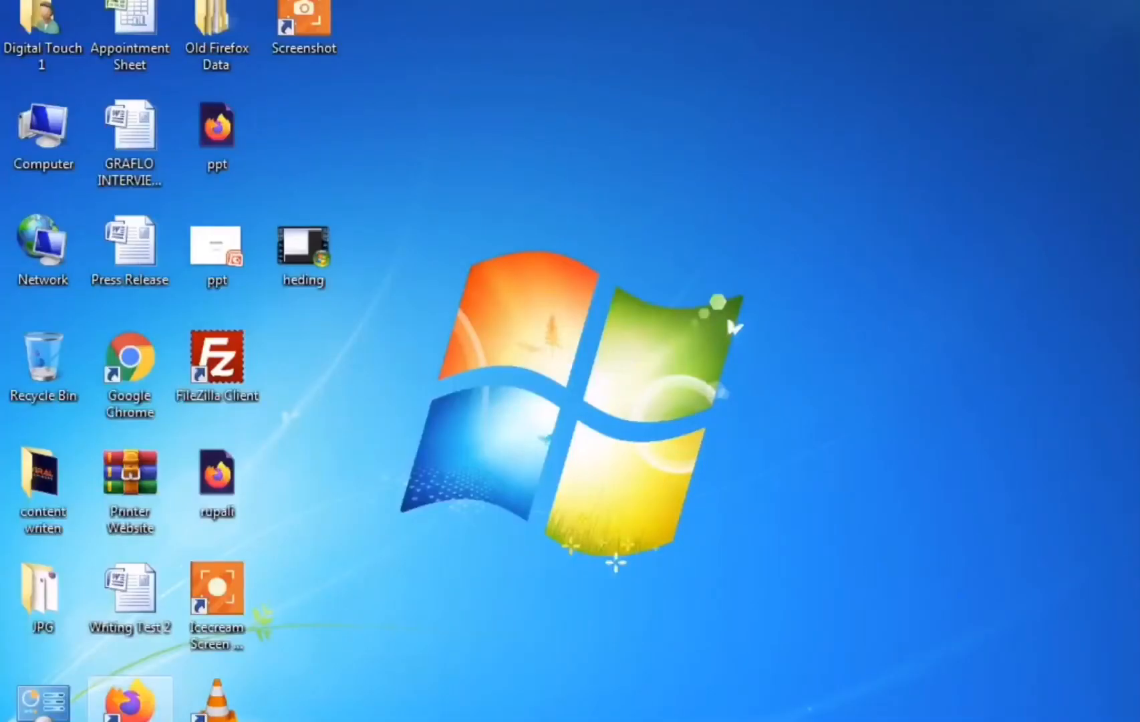
Launch Sublime Text 3 from the Start menu's program list.
click(29, 698)
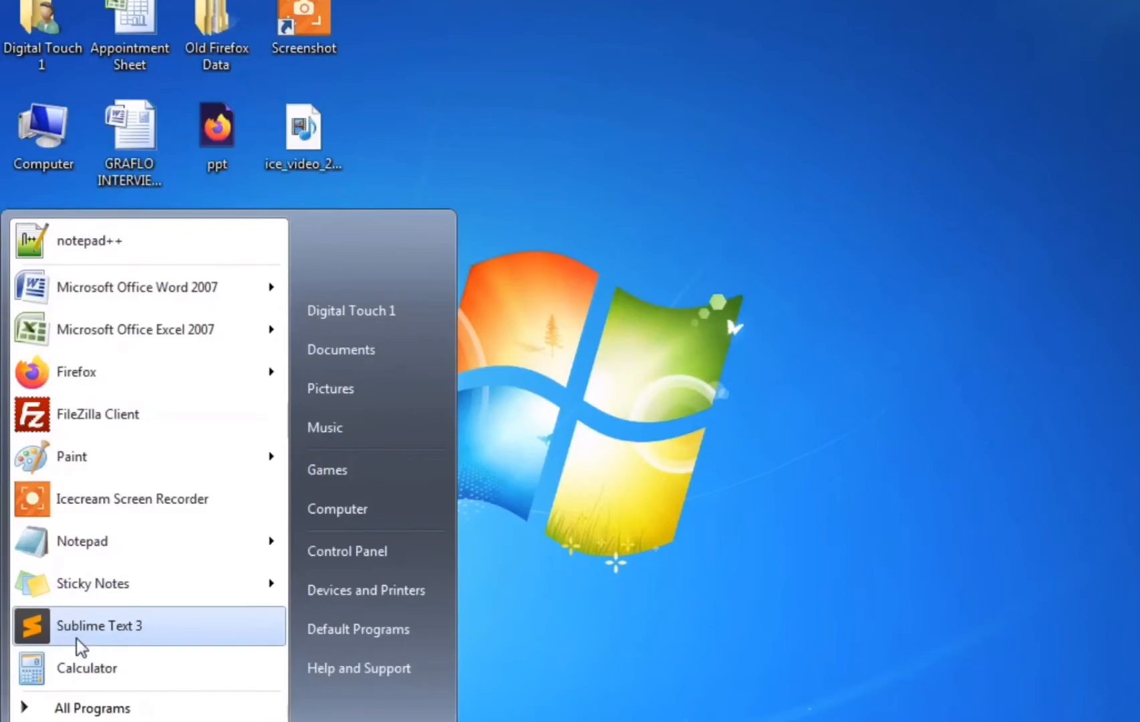
click(100, 625)
text(<h)
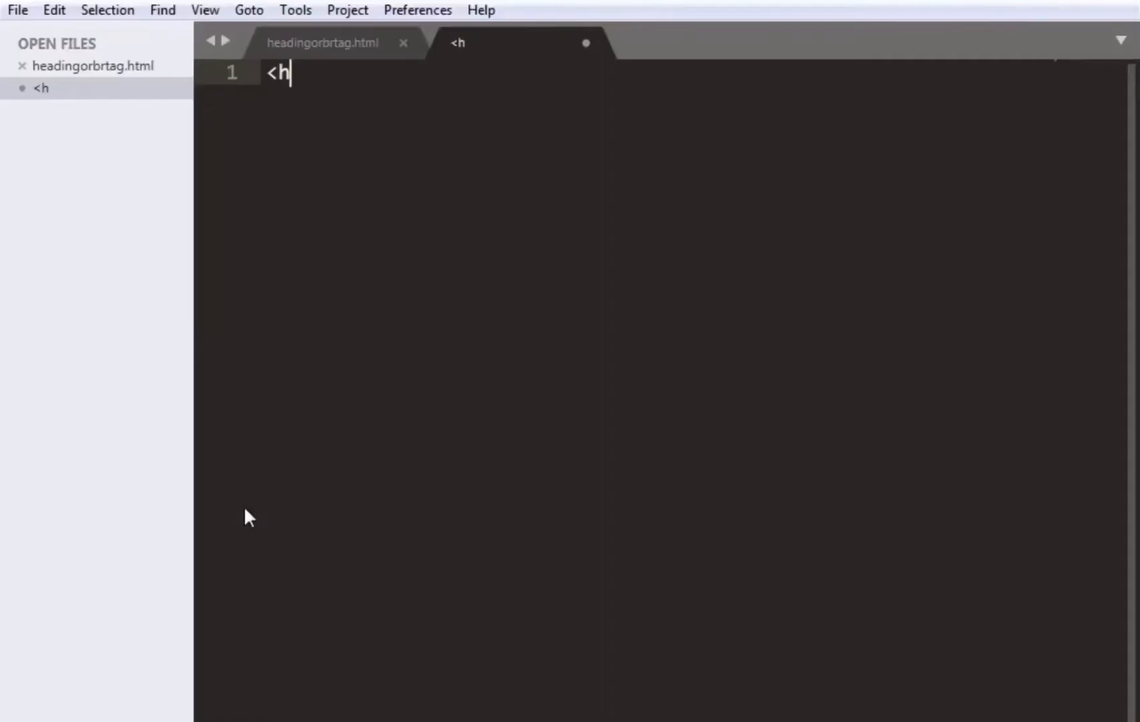
Finish the <html> opening tag, add an empty second line, and go to the File menu.
text(tml>)
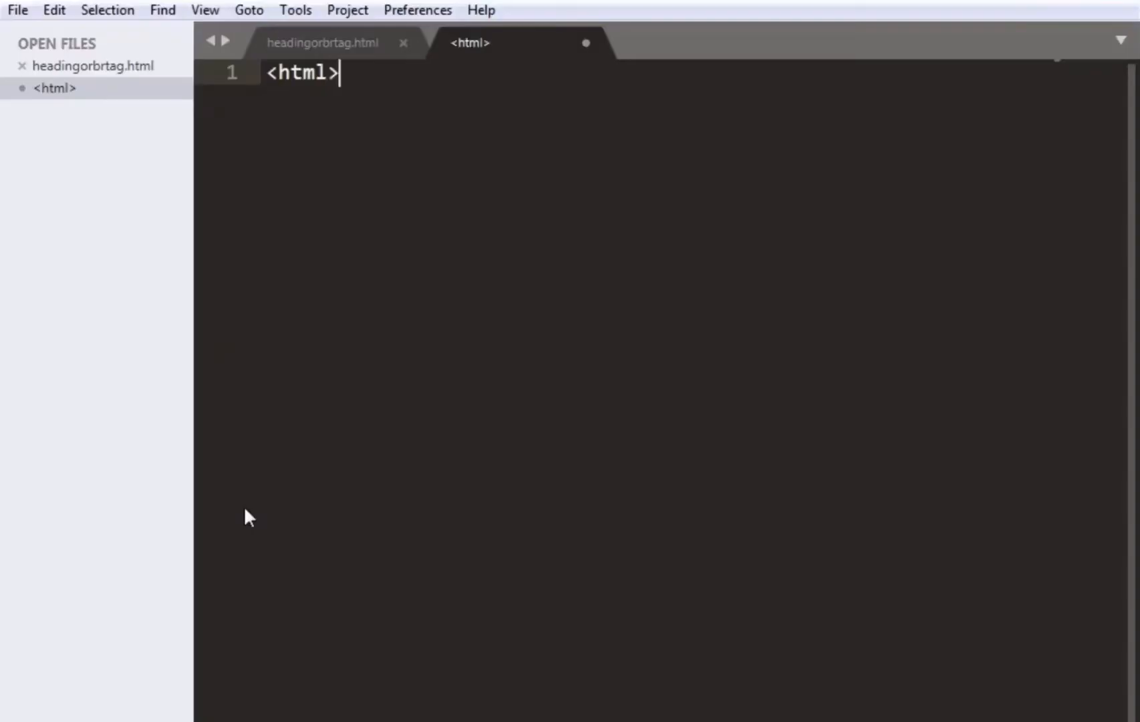
key(enter)
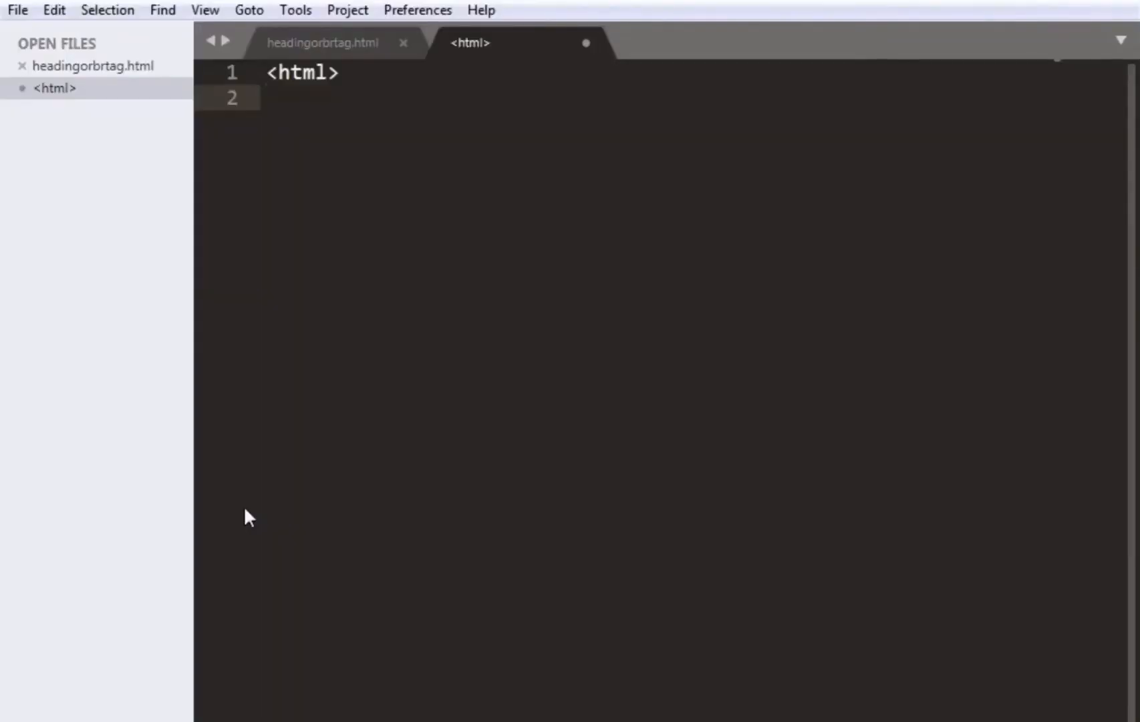
click(17, 10)
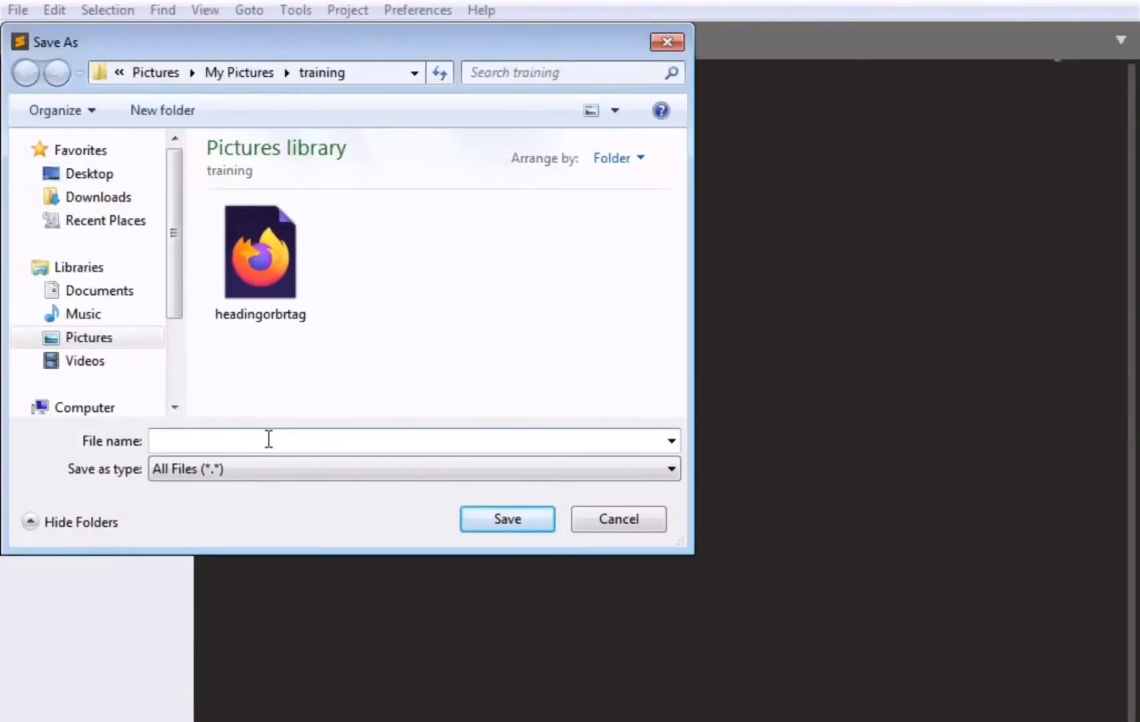
Name the file pandpretag.html in the training folder and save it.
text(h)
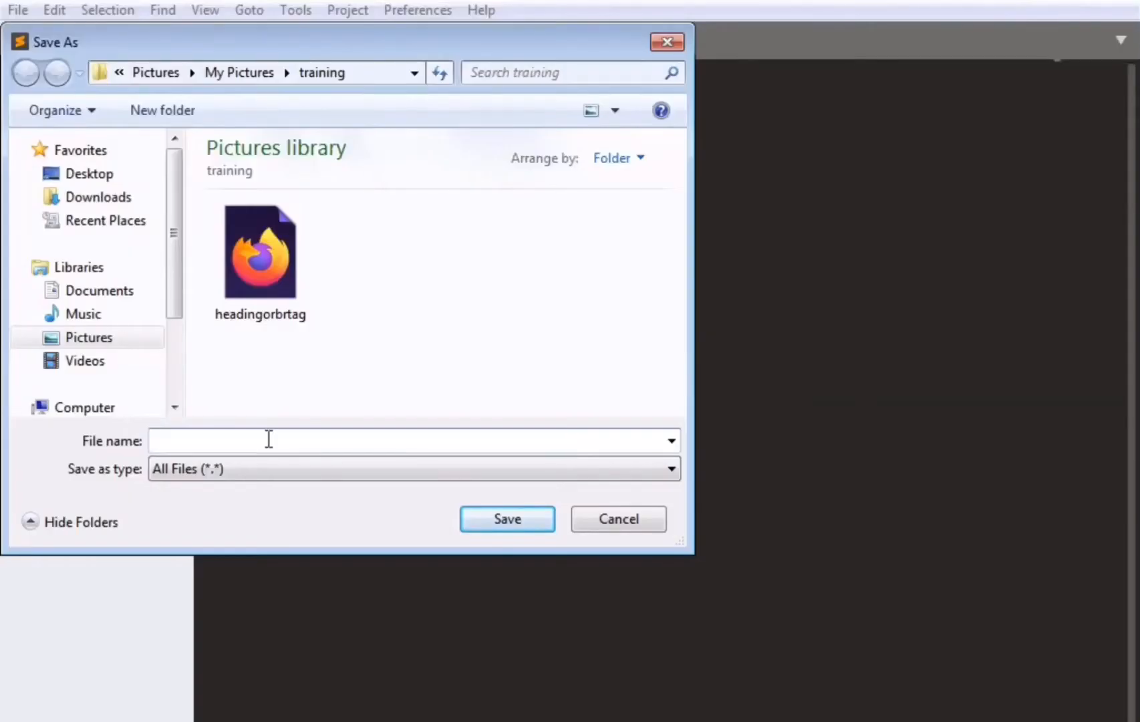
text(p)
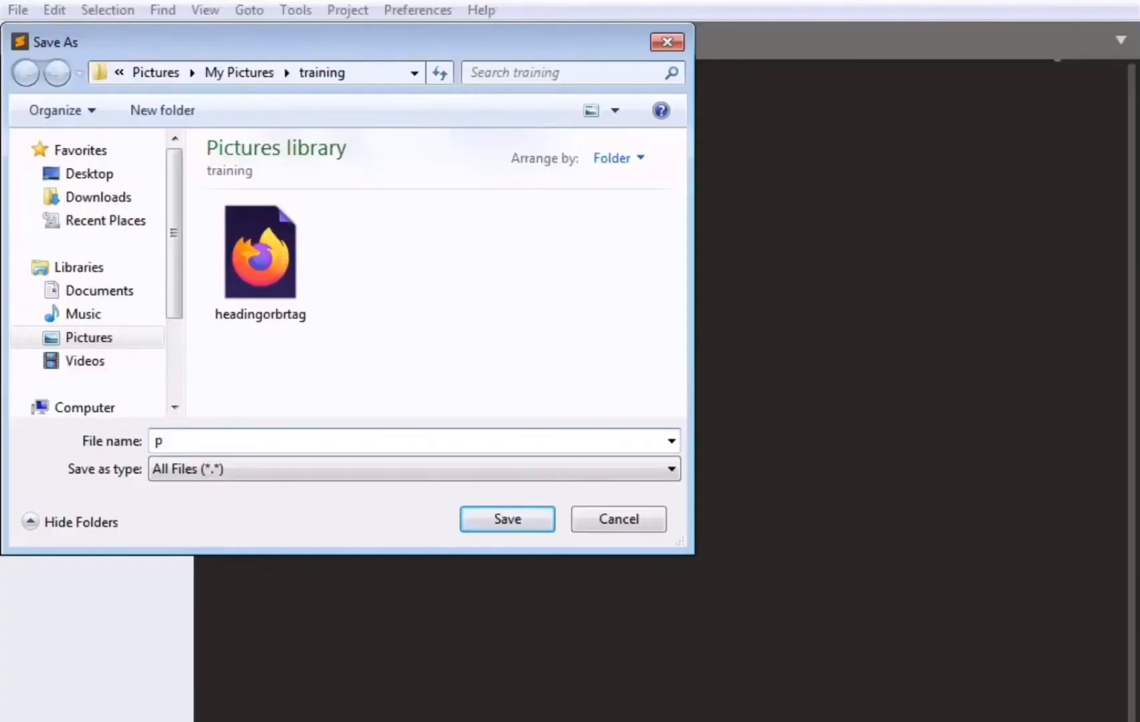
text(and)
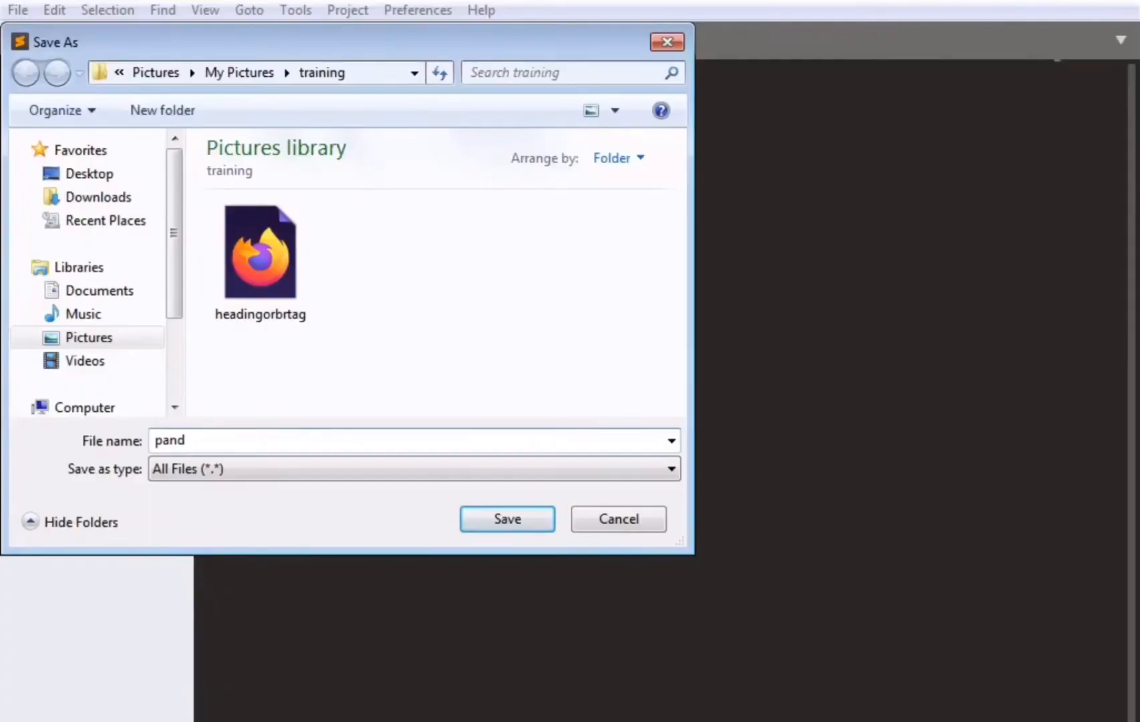
text(pretag)
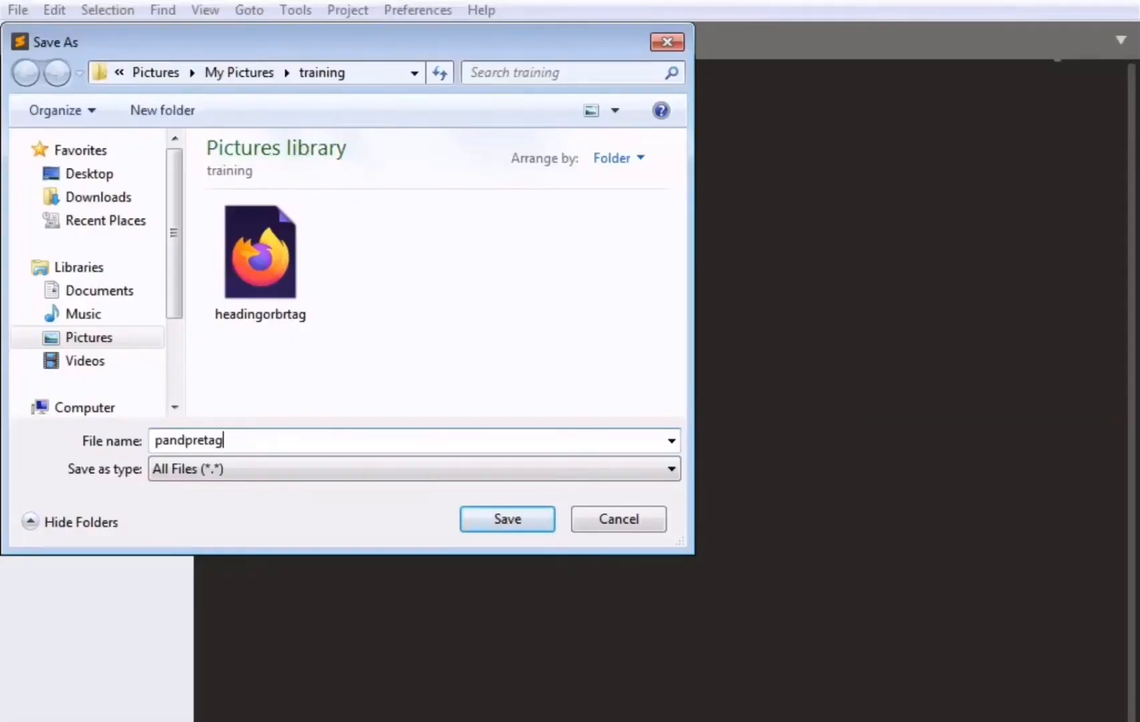
text(.html)
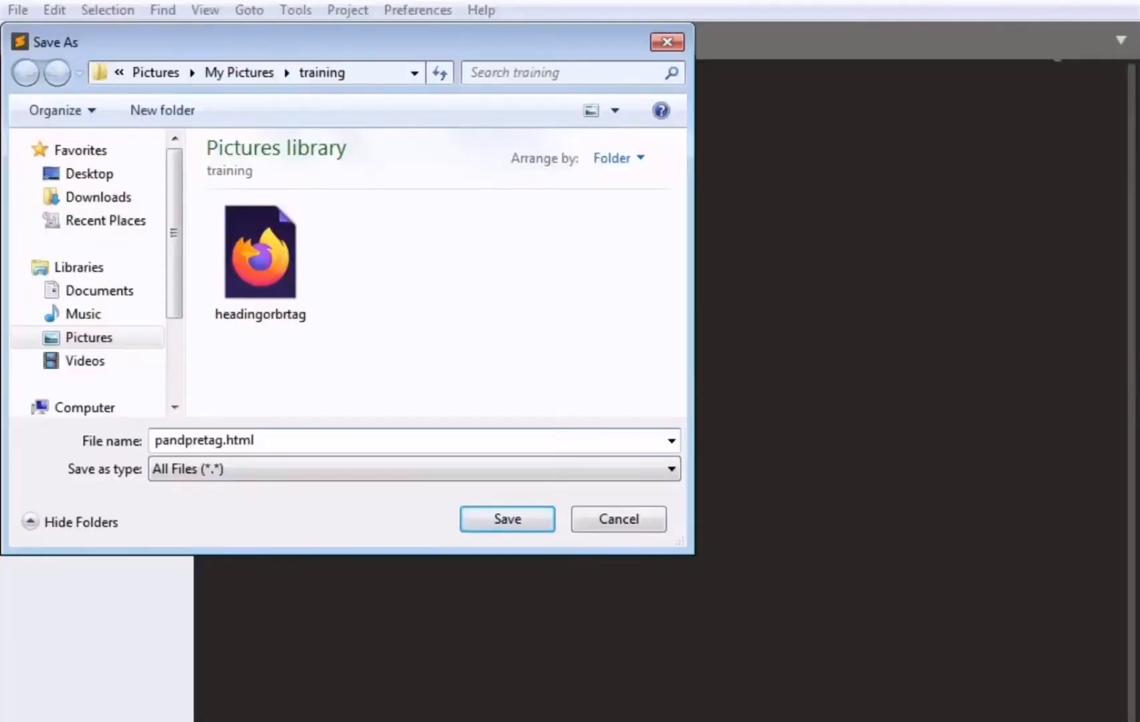
click(507, 519)
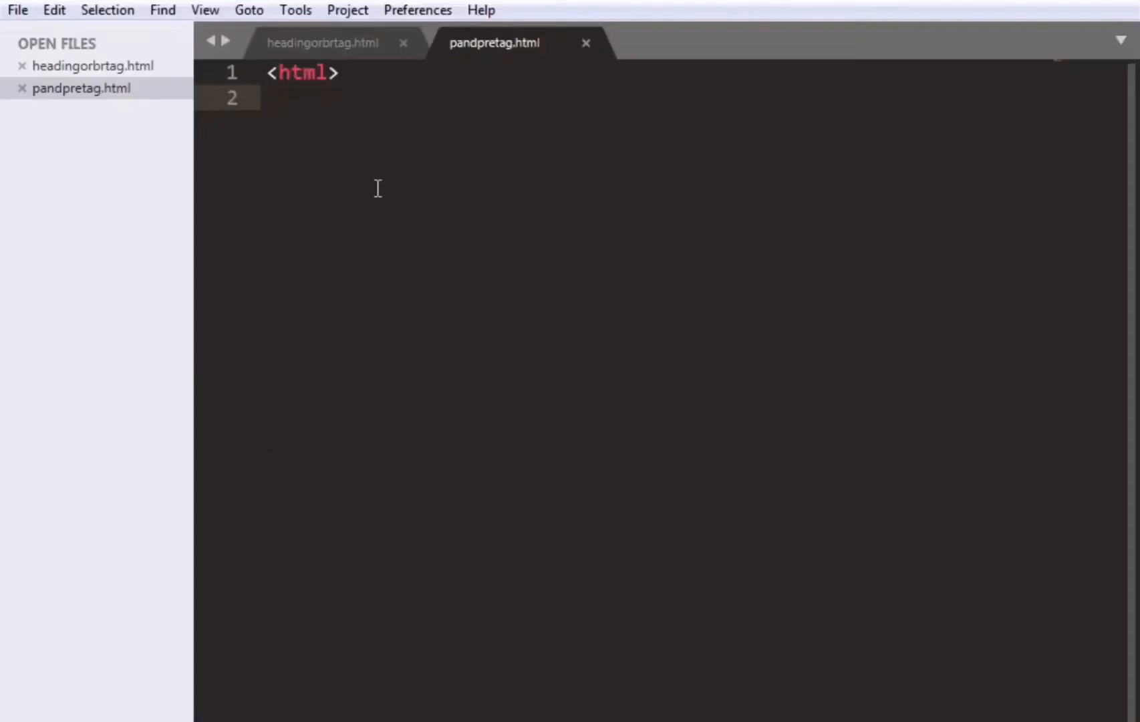
Expand the html snippet into a full page skeleton and start a <p> element.
text(ht)
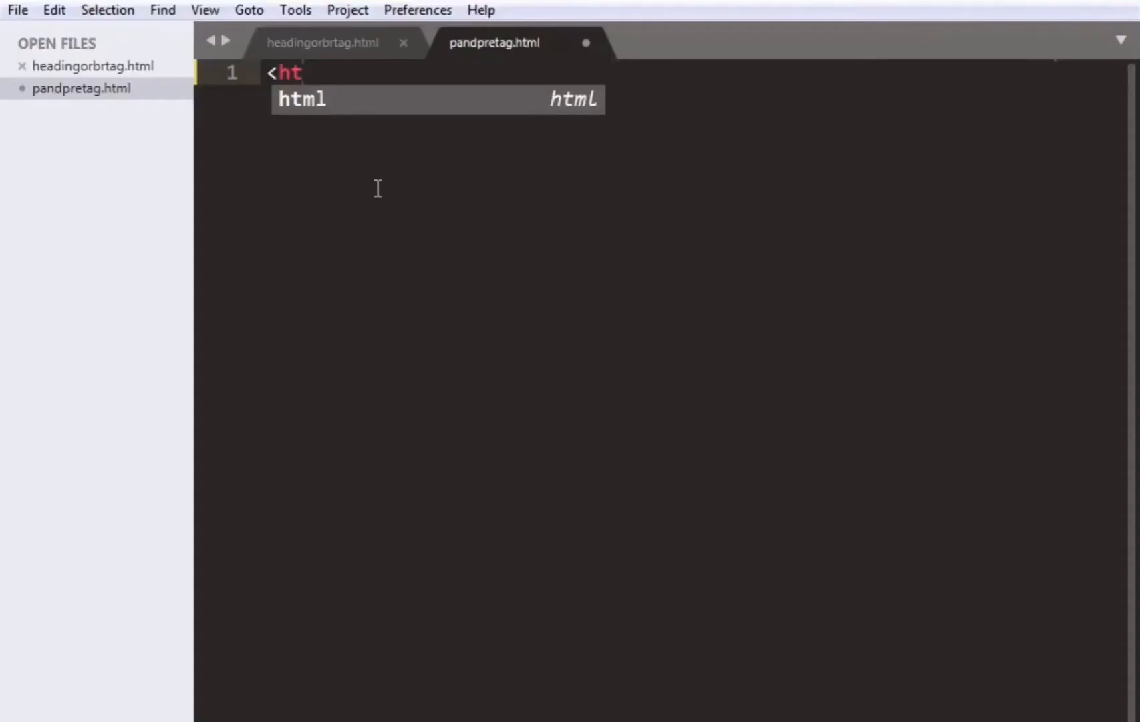
key(Tab)
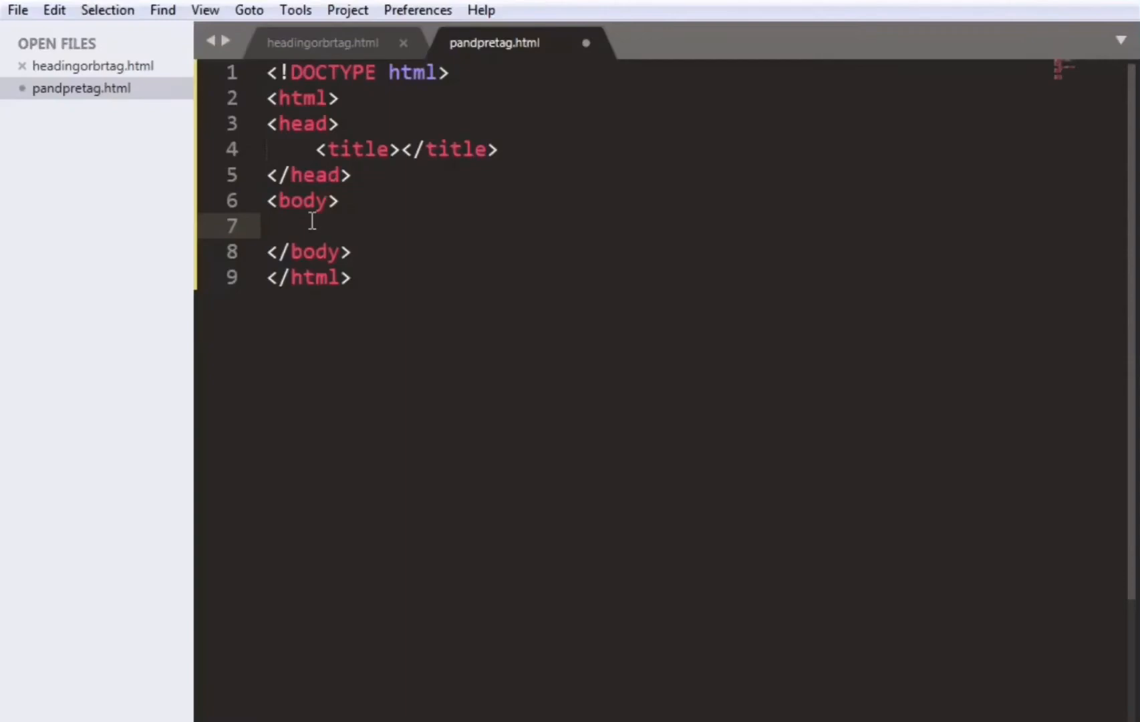
text(<)
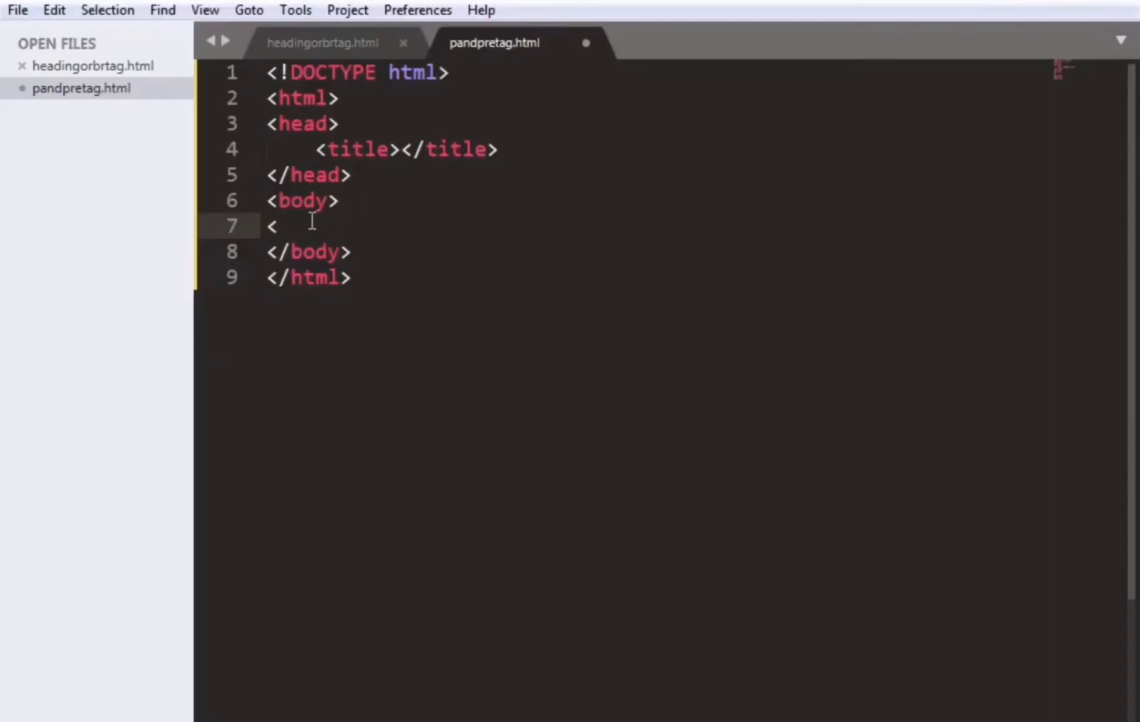
text(p></p>)
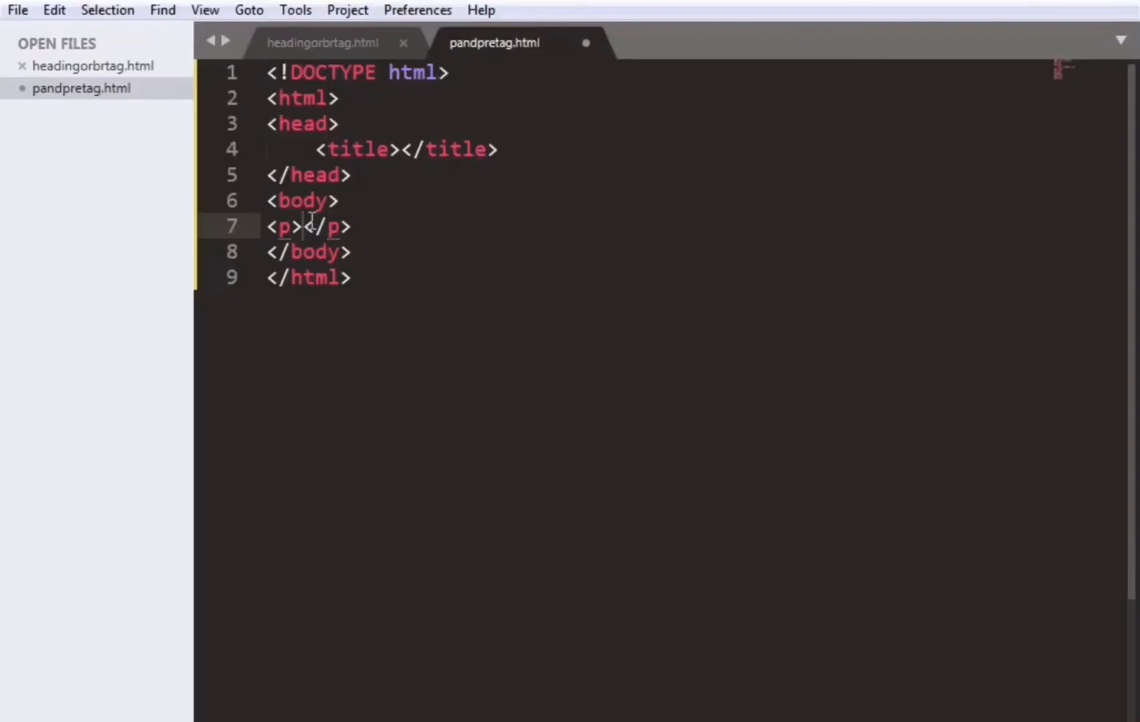
Fill the paragraph with 'suman tech solutions 1768 maharaj nagar ludhiana'.
text(suman t)
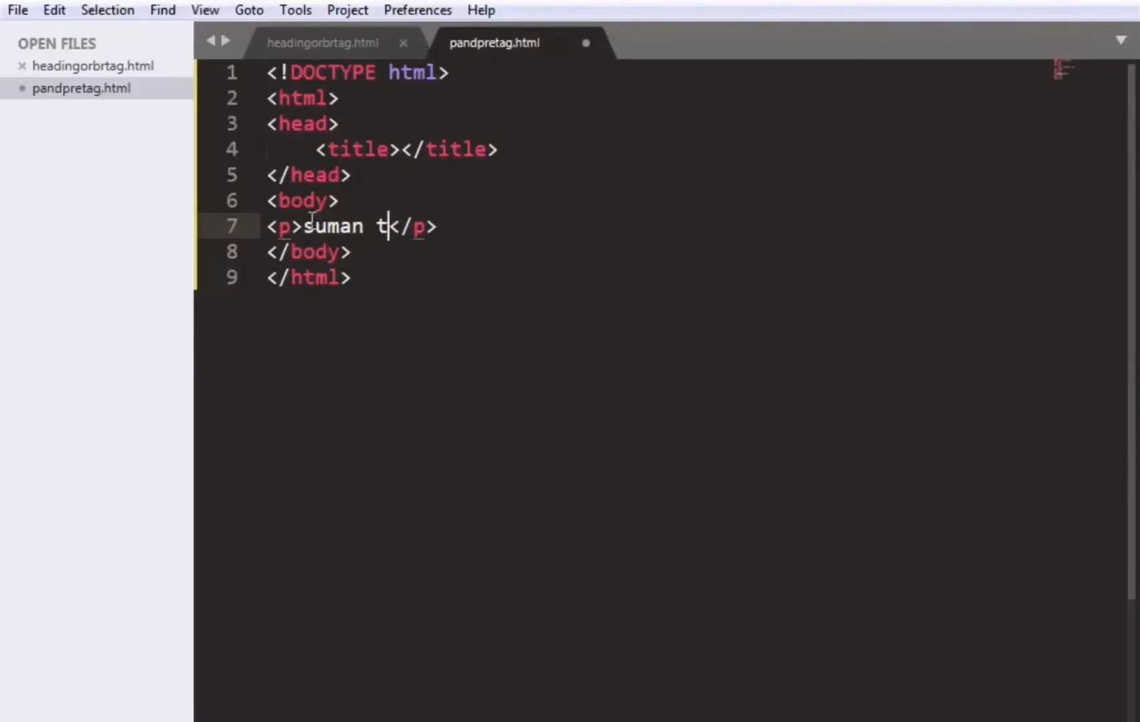
text(ech sol)
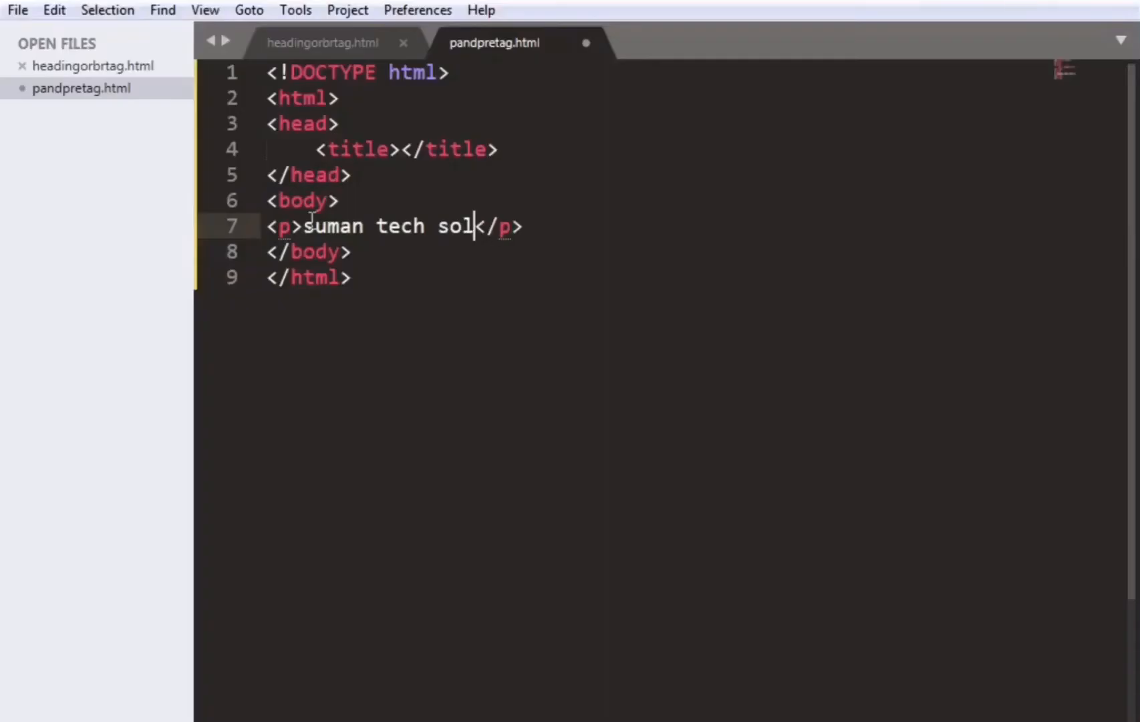
text(utions)
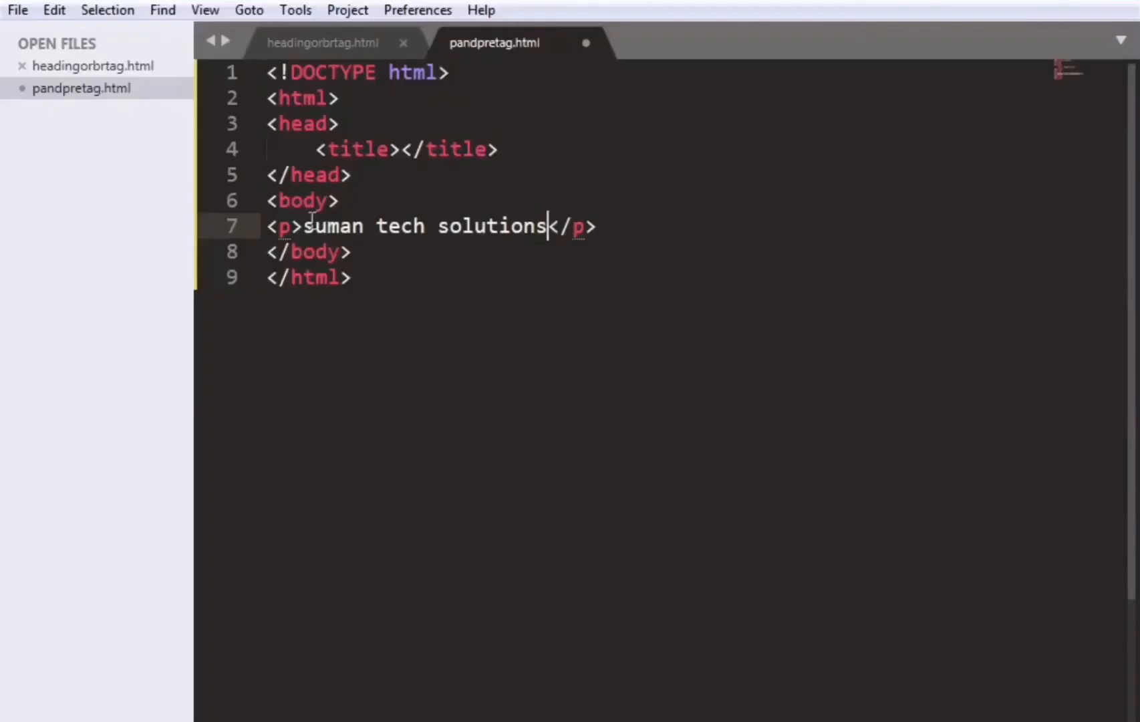
text(" ")
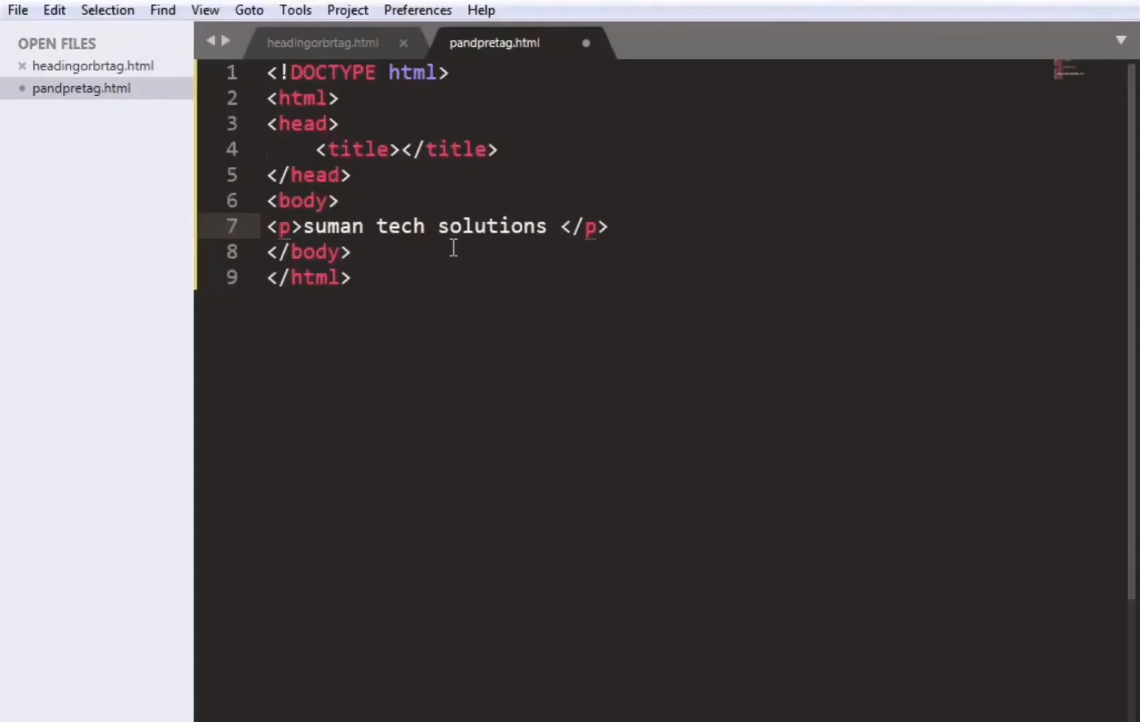
text(1)
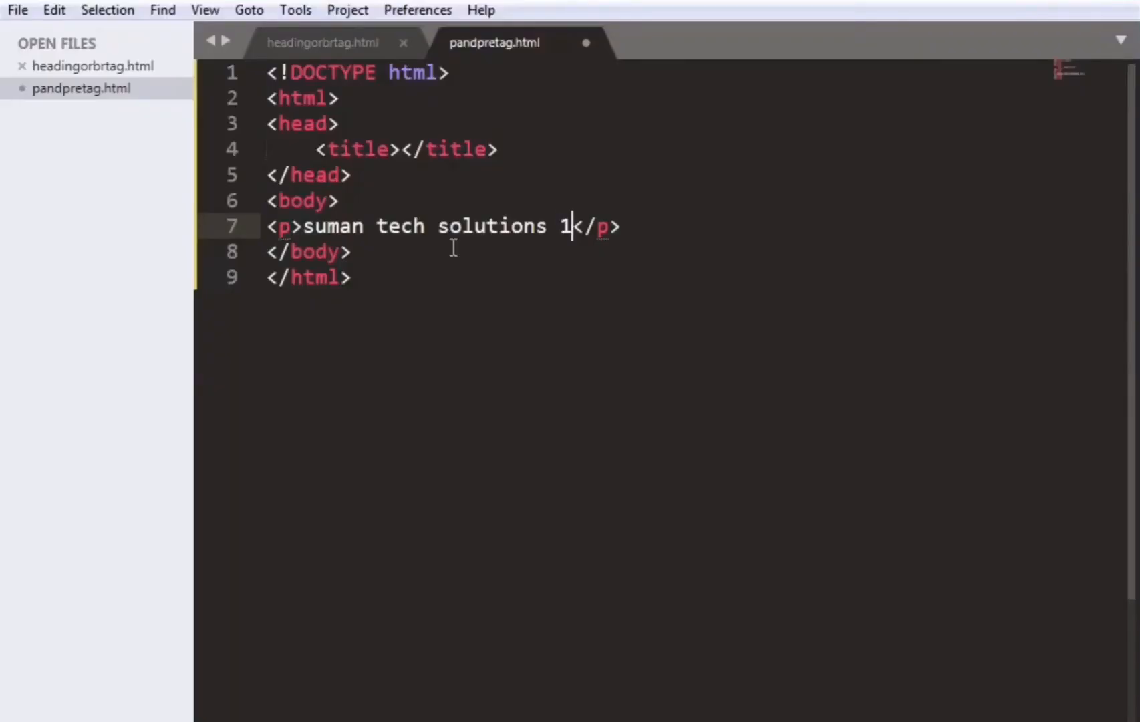
text(6)
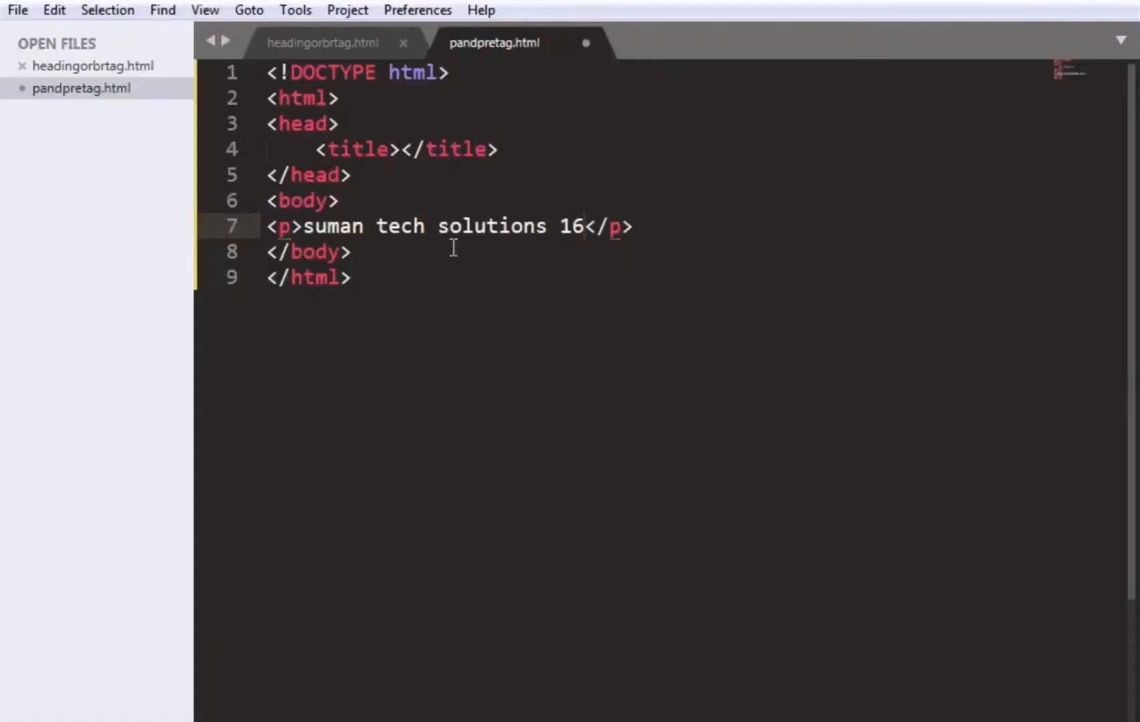
key(Backspace)
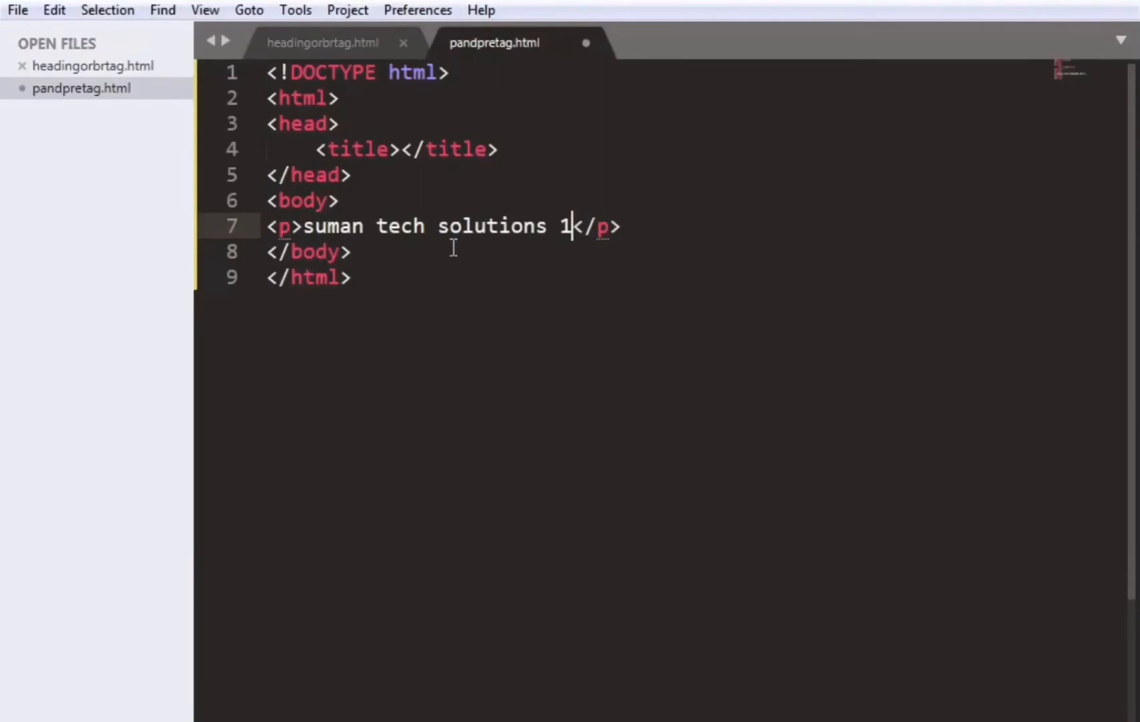
text(768 mahara)
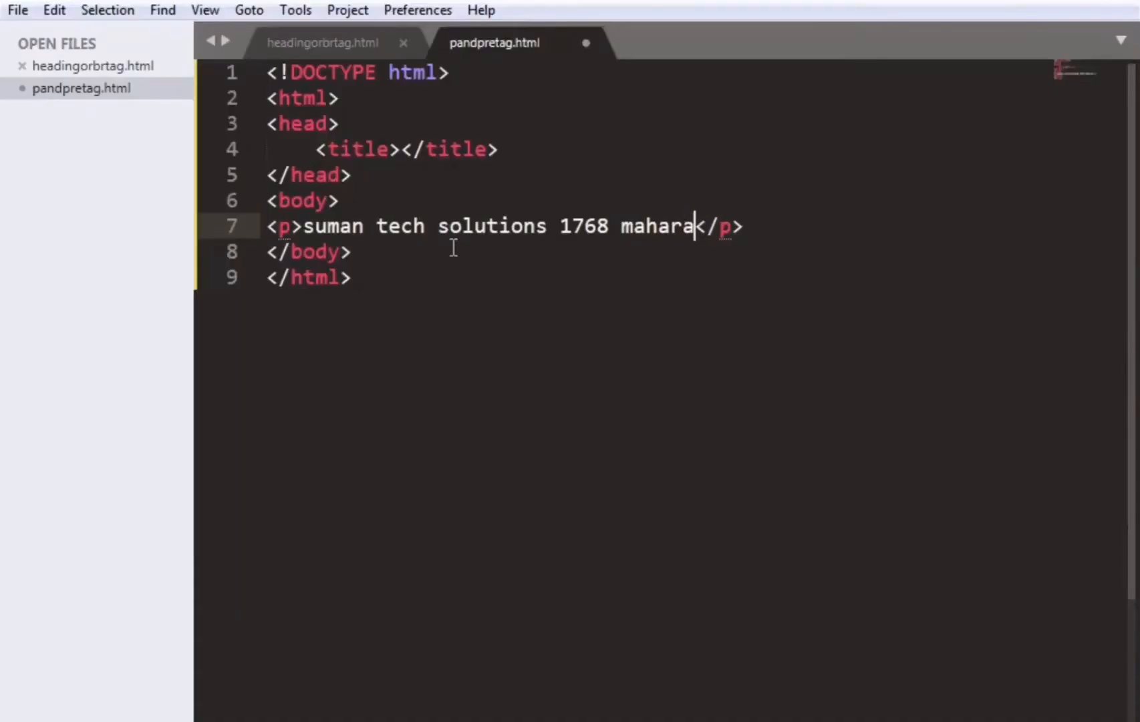
text(j nagar)
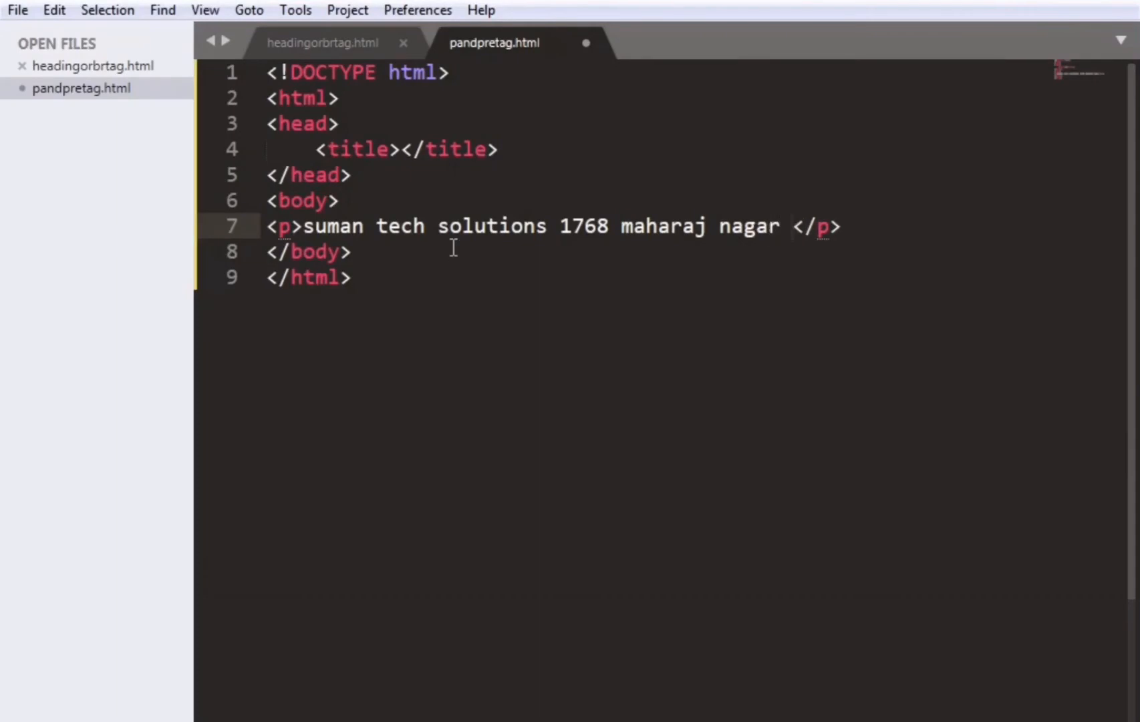
text(ludhiana)
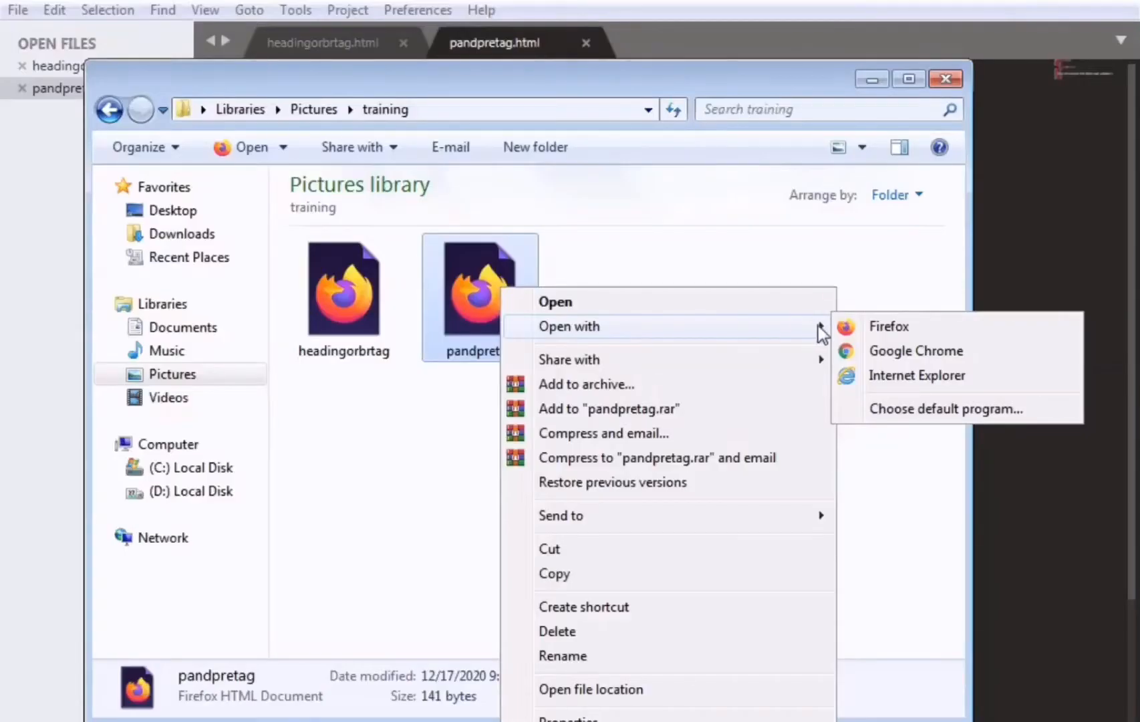
Open pandpretag in Google Chrome from the Explorer Open with menu.
click(916, 350)
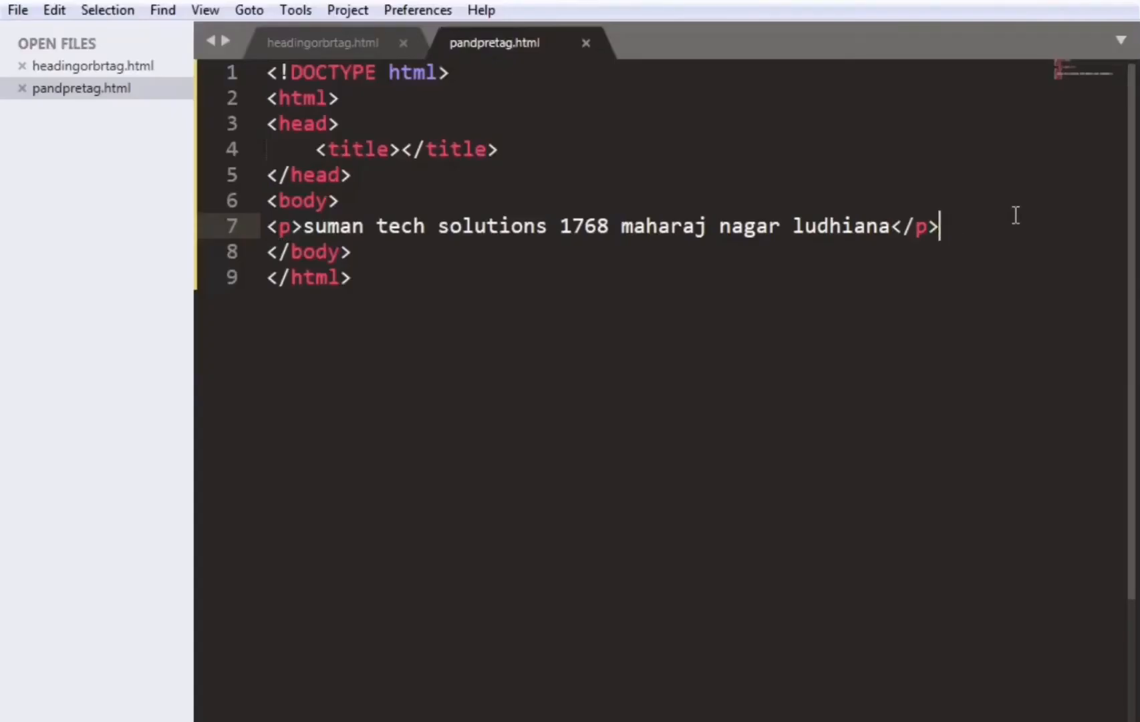
Add a <pre> block below the paragraph holding 'suman tech solutions' and 'mahraj nagar ludhiana'.
key(enter)
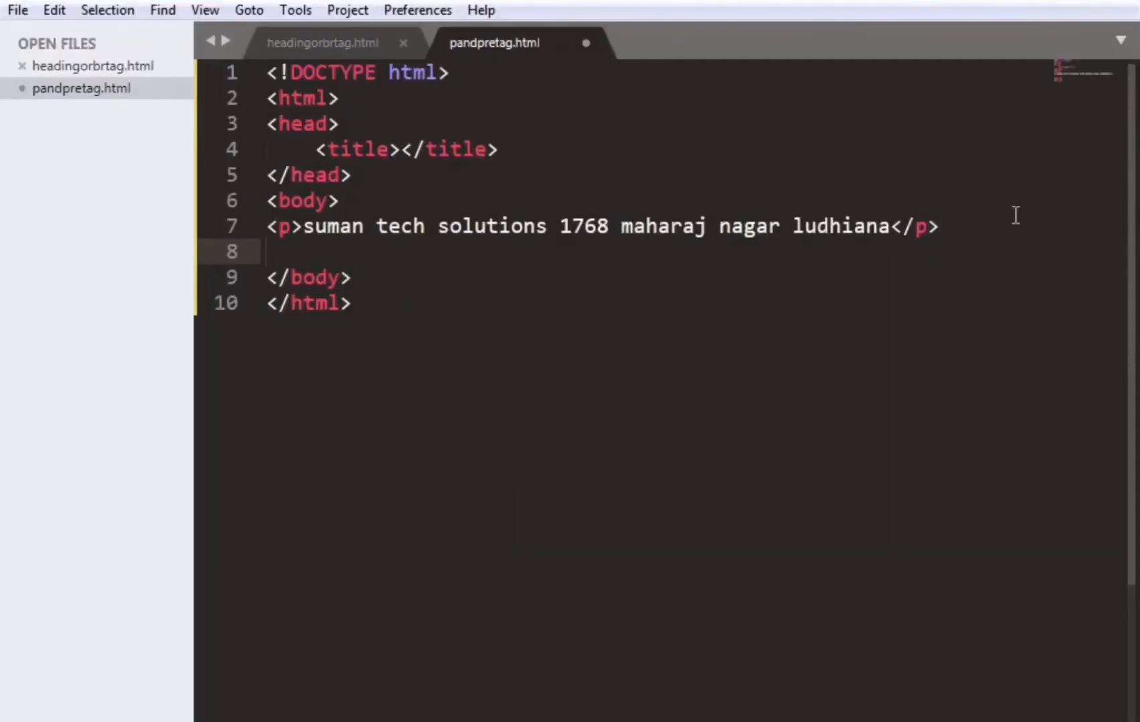
text(<pre>suman tech</pre>)
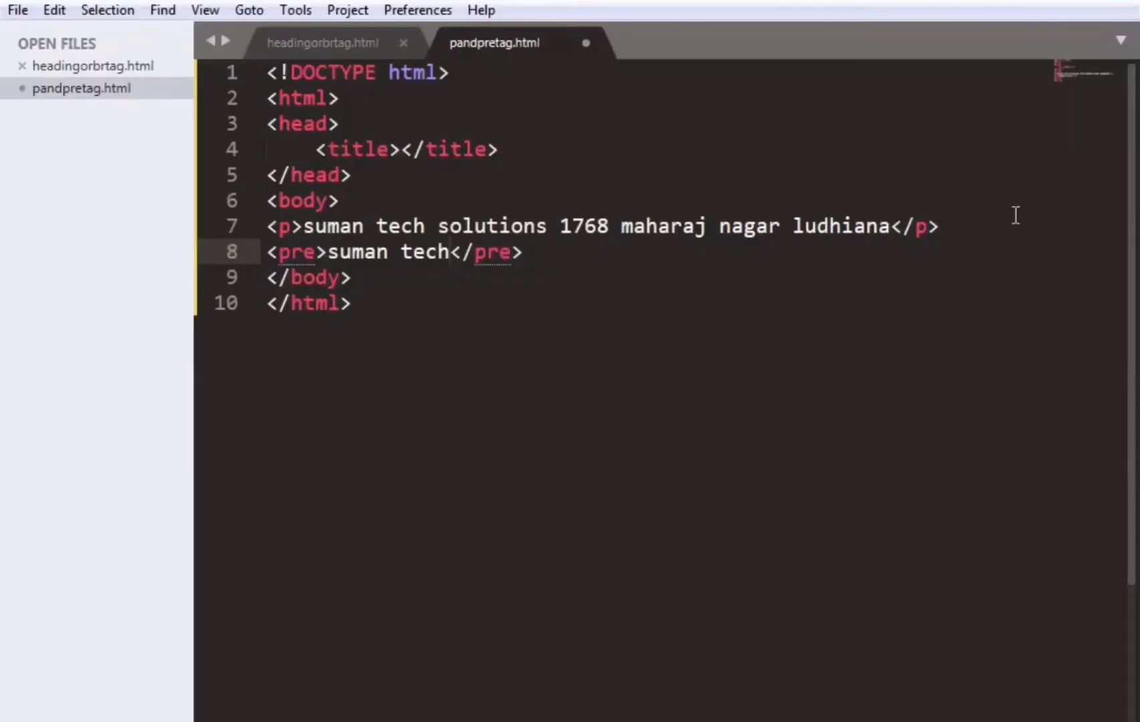
text(solutio)
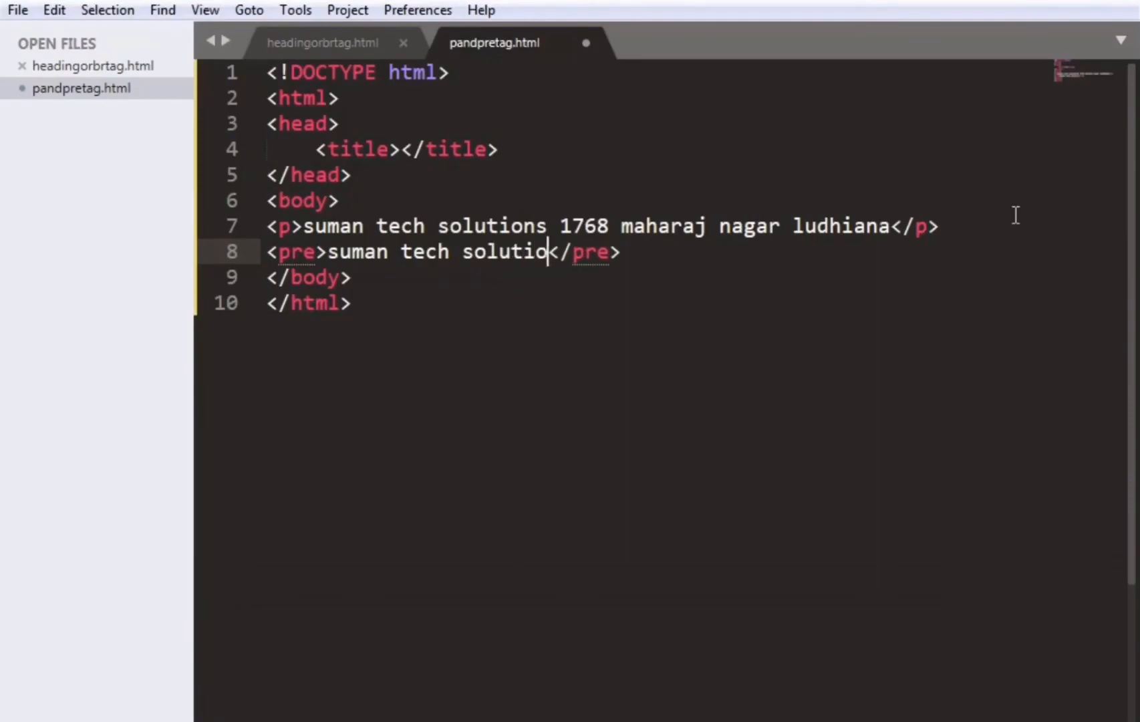
text(ns)
text(mahraj n)
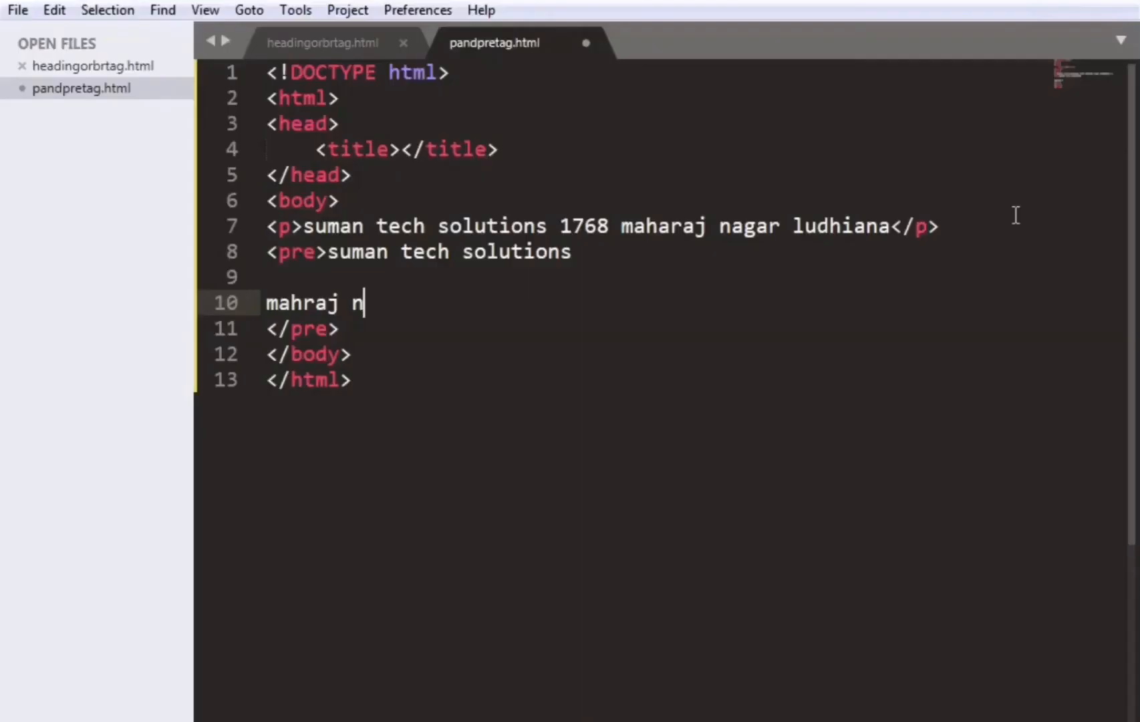
text(agar lu)
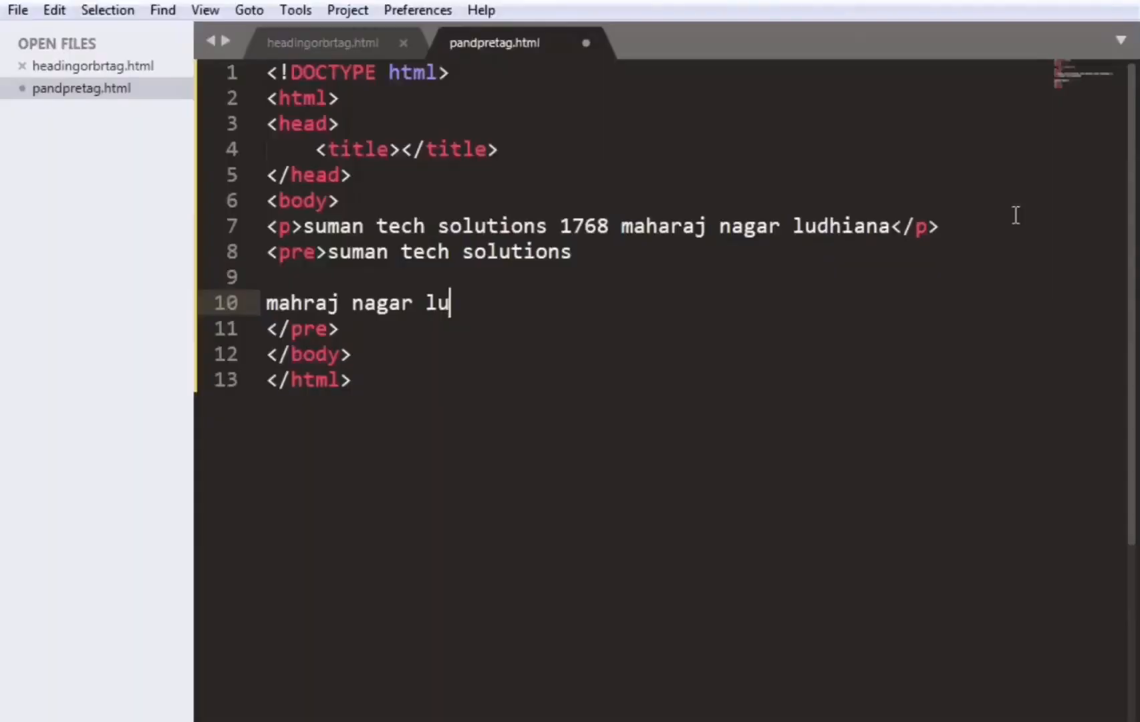
text(dhiana)
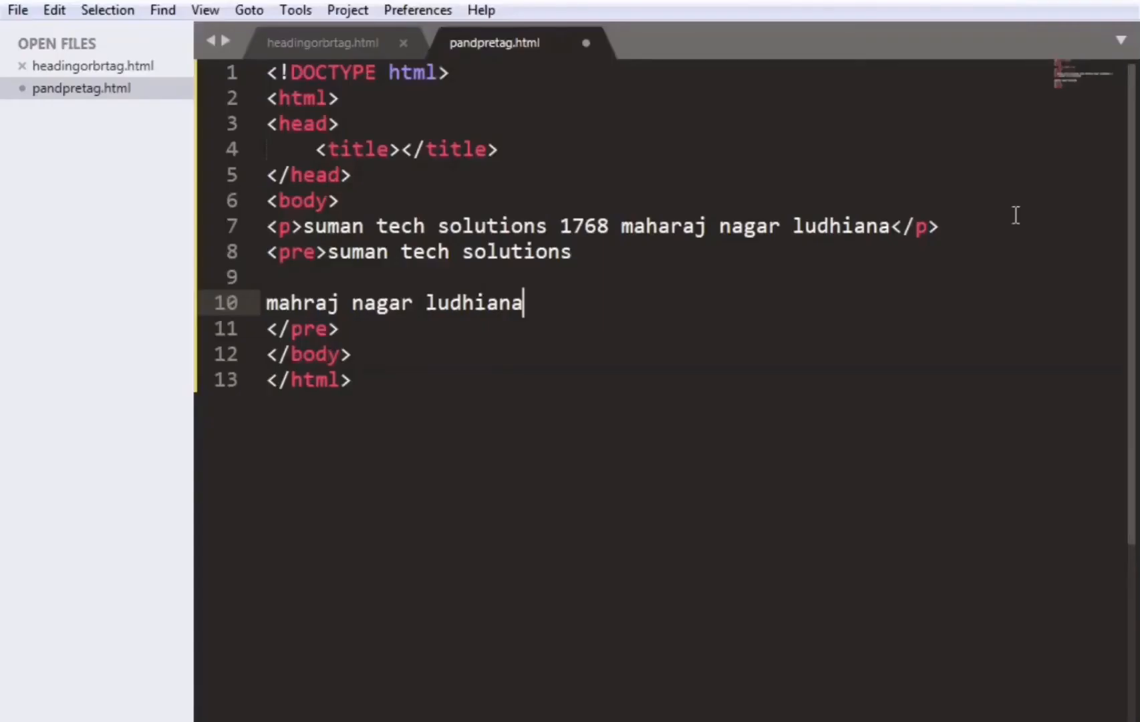
End the pre block with 'pin 141001.' after blank lines, then place the cursor in the paragraph text.
key(enter)
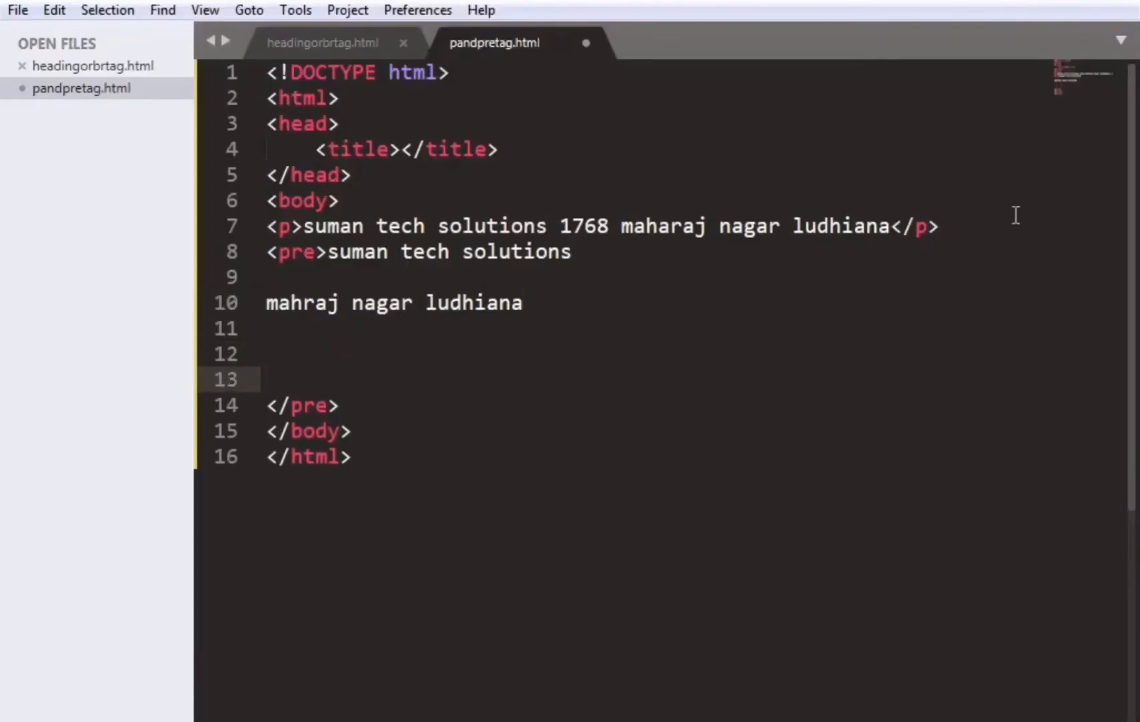
text(pi)
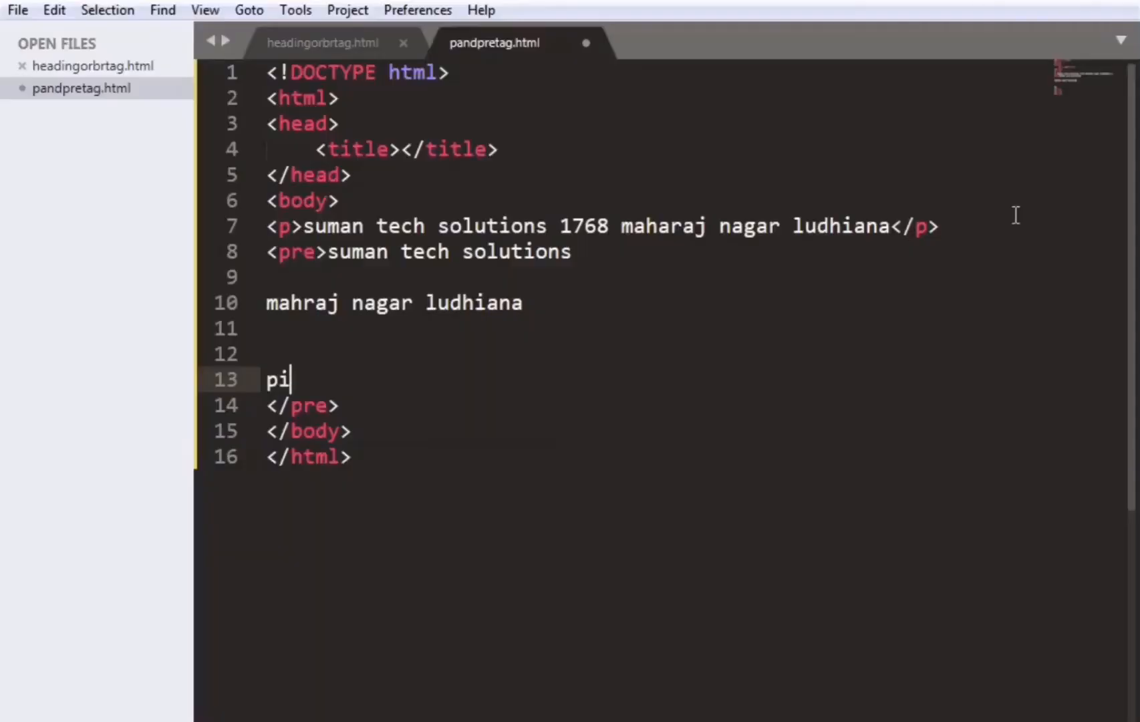
text(n 1)
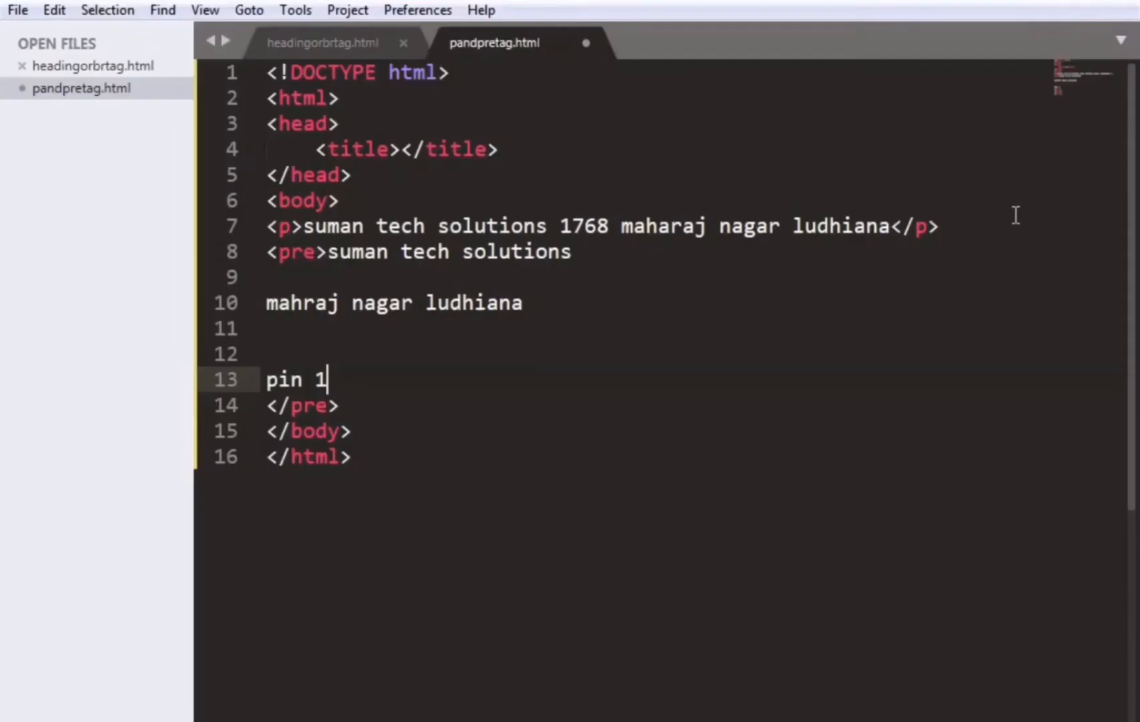
text(41001)
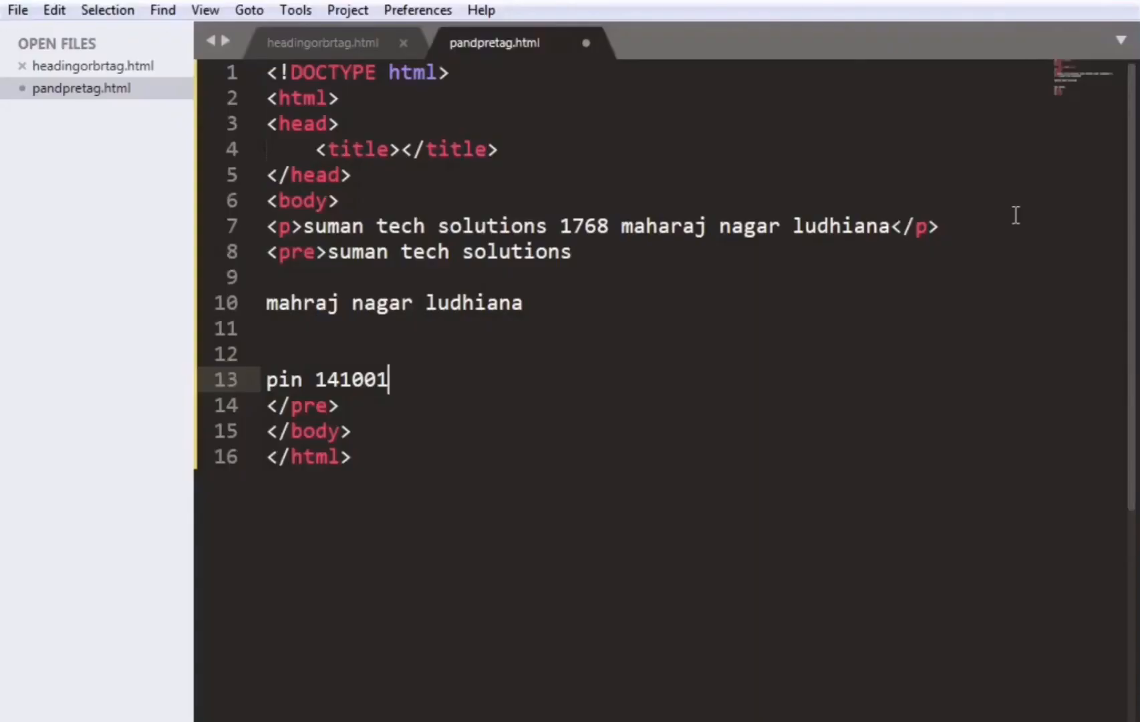
text(.)
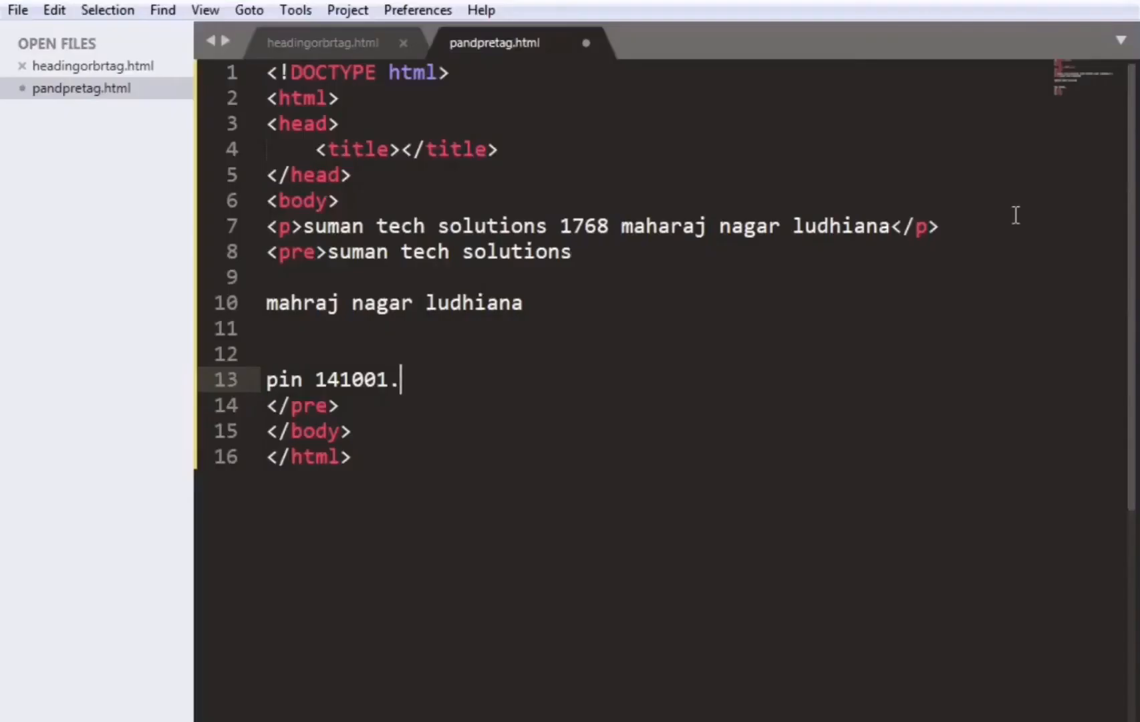
mouse_move(252, 273)
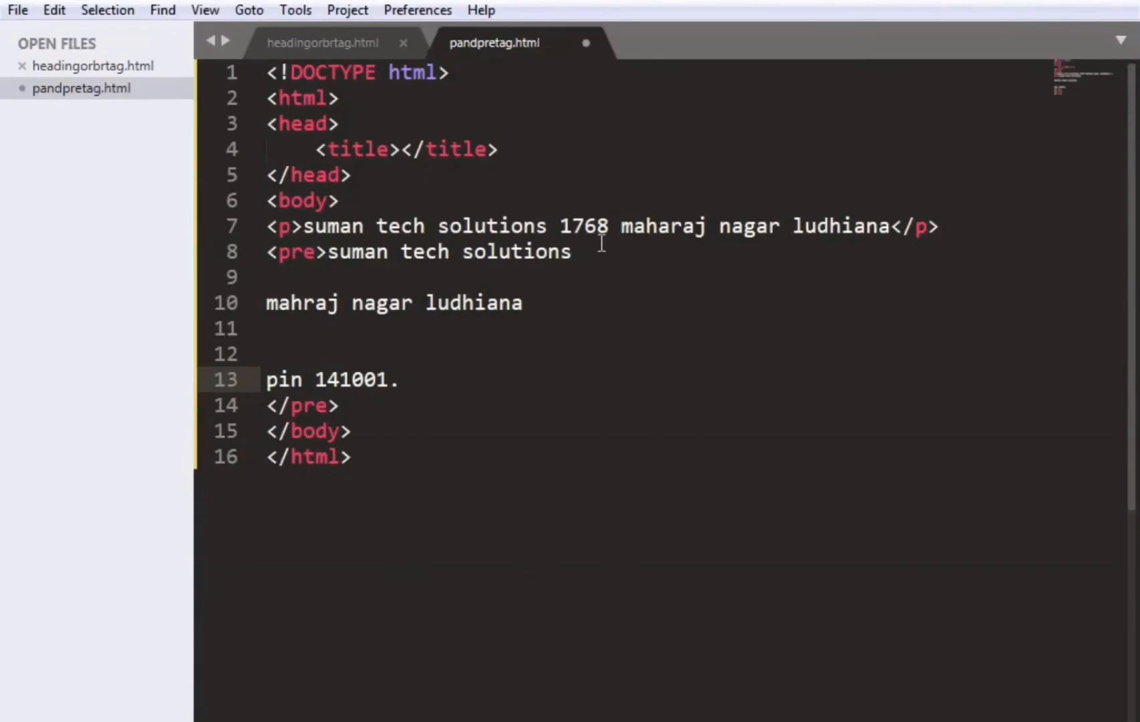
mouse_move(624, 226)
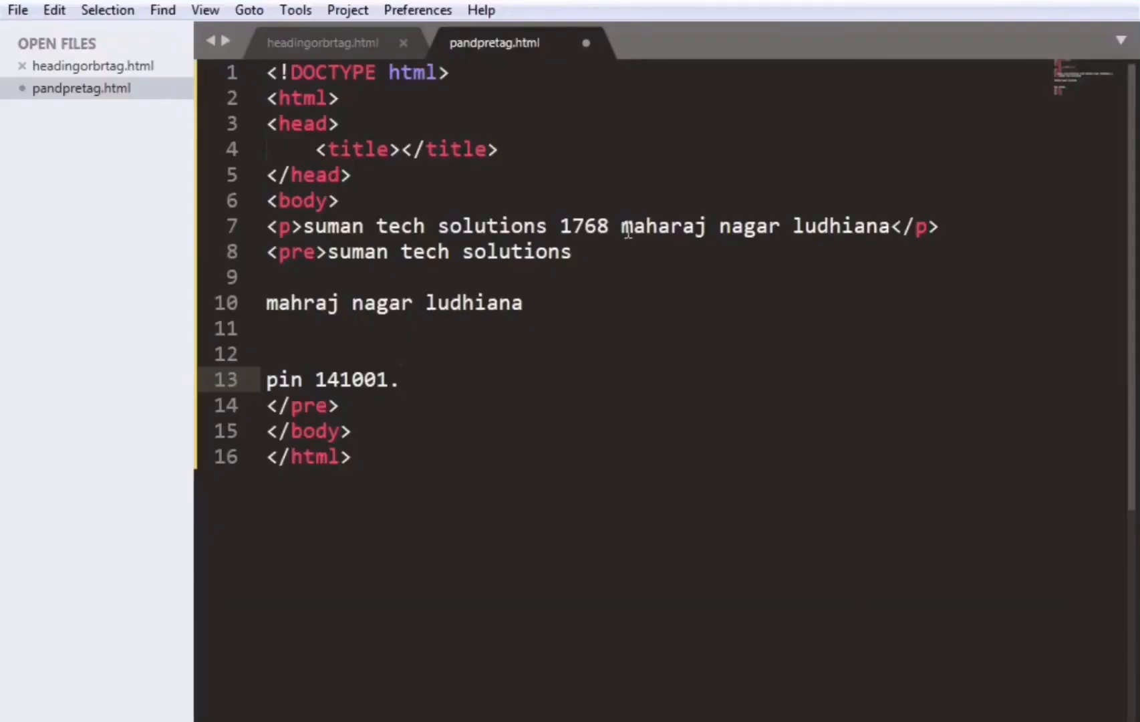
click(548, 225)
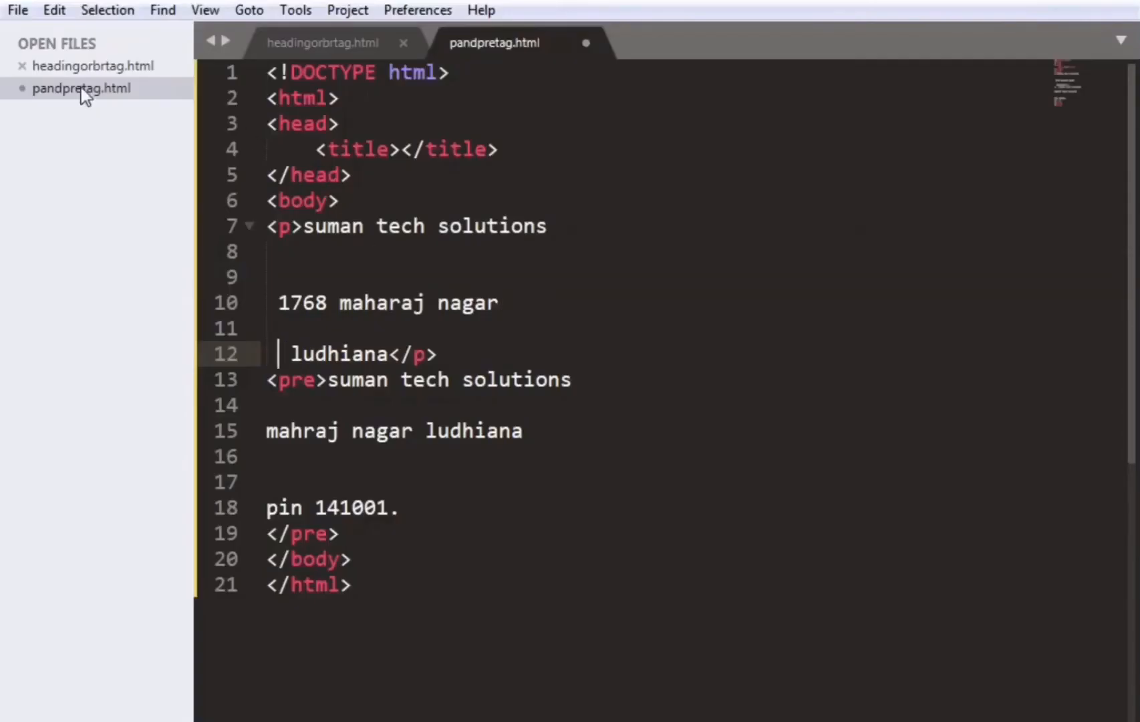
Save pandpretag.html with the split paragraph and blank lines via File > Save.
click(17, 9)
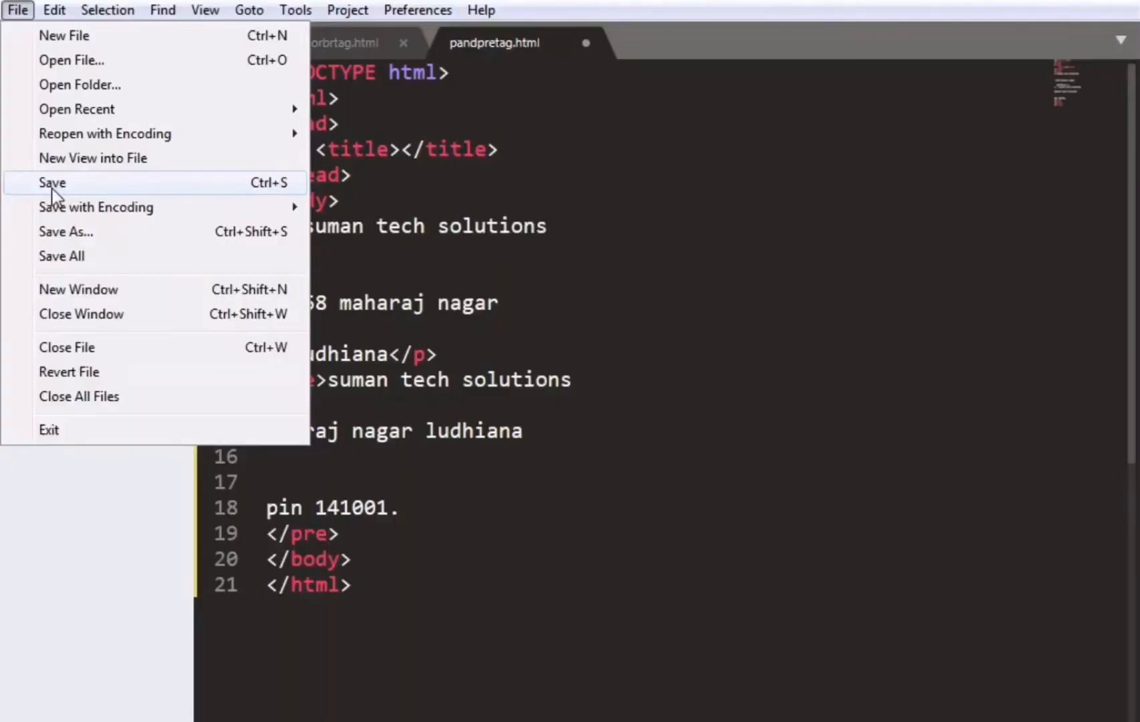
click(52, 182)
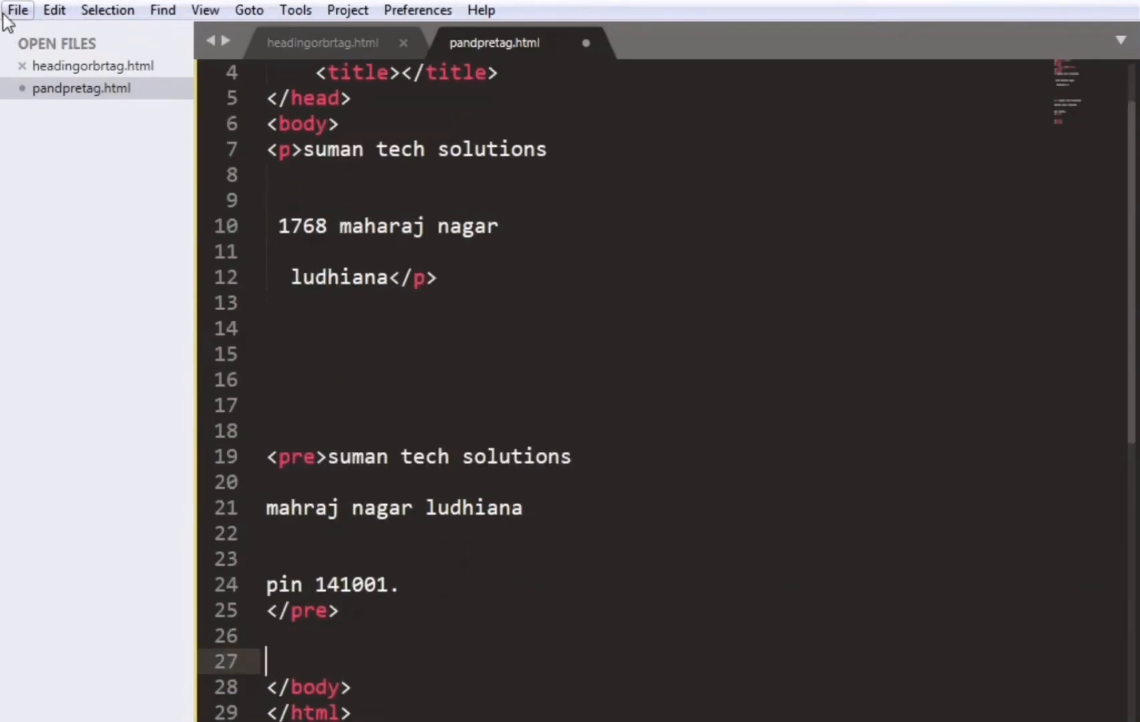
click(17, 10)
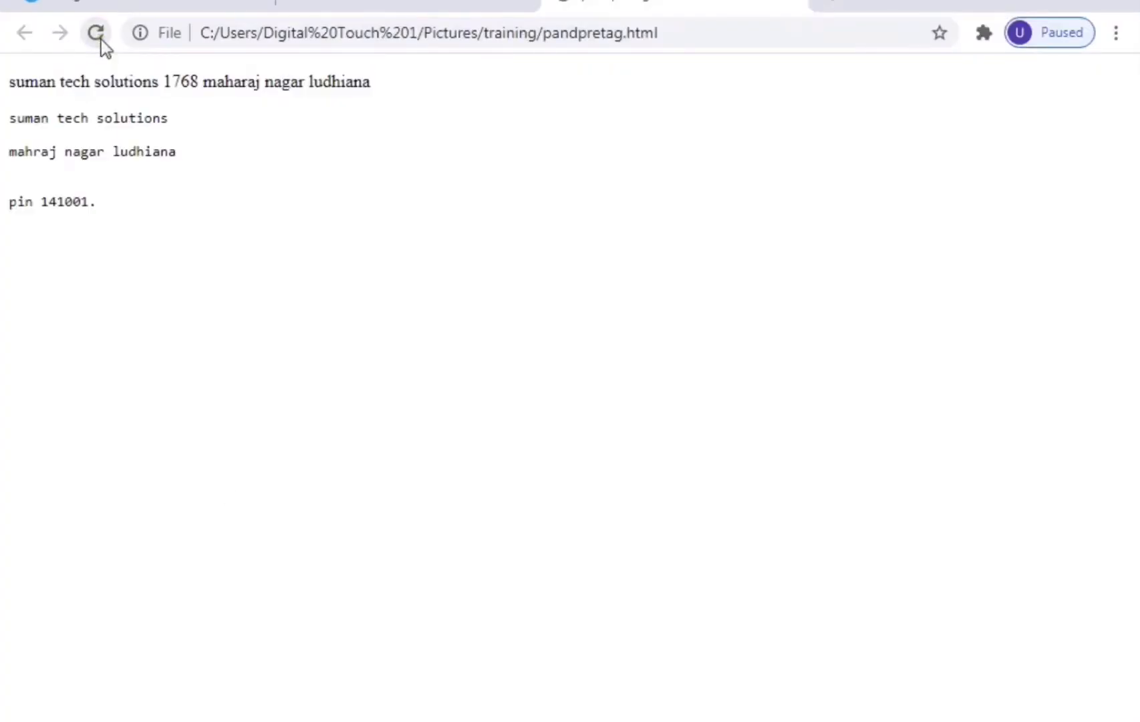
Reload the Chrome preview to show the one-line paragraph and line-broken pre block.
click(95, 32)
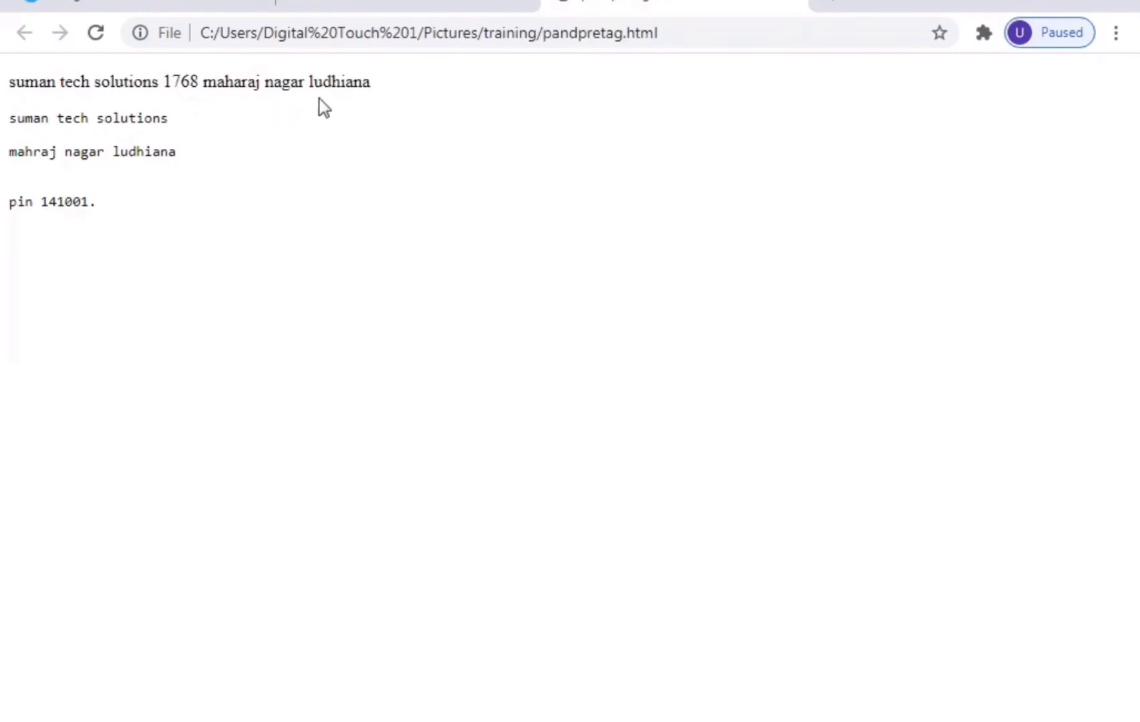
mouse_move(317, 451)
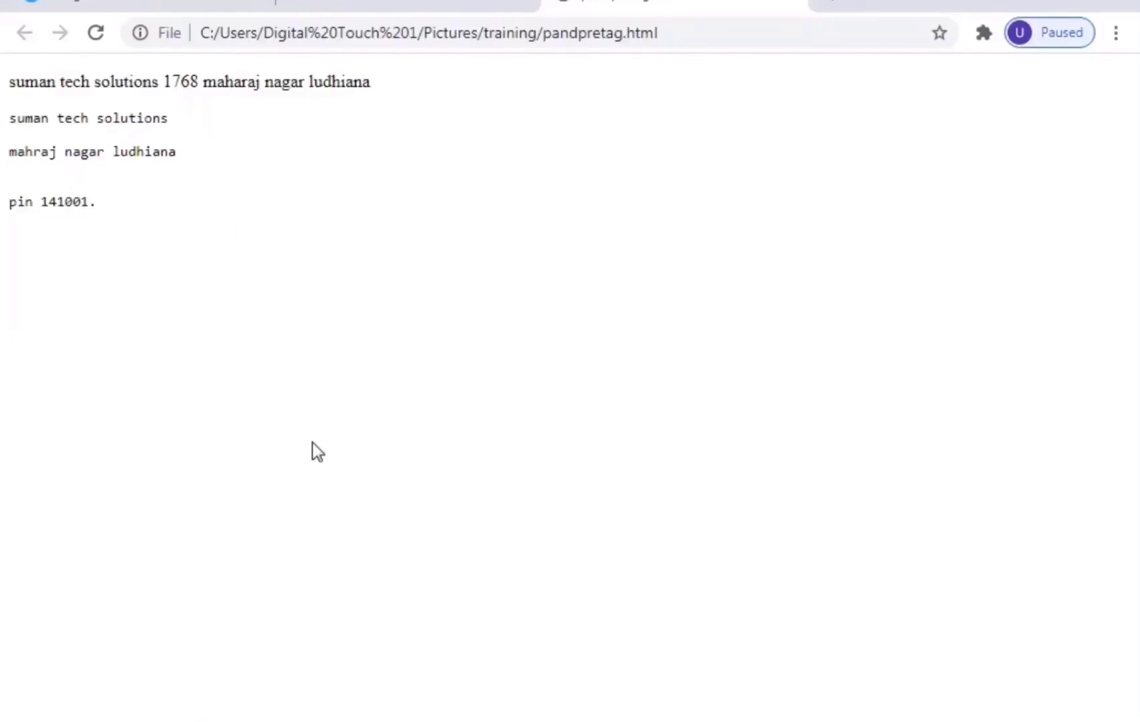